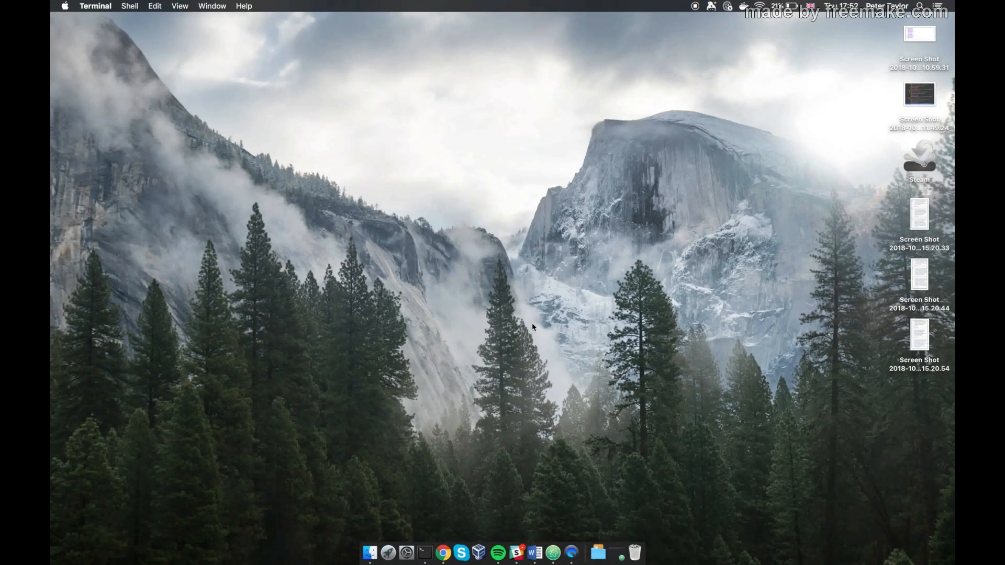
pyautogui.moveTo(526, 365)
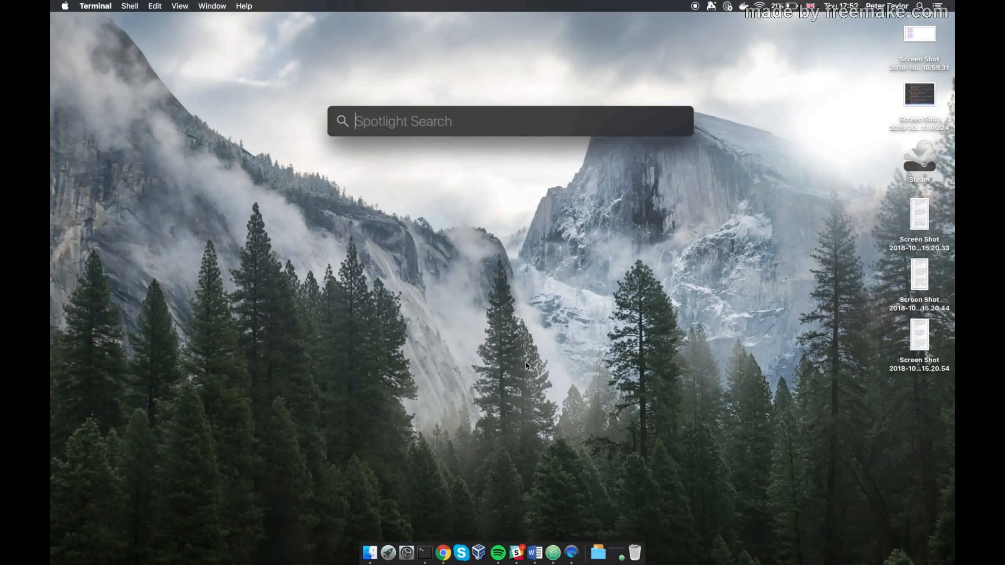
# Launch Terminal through a Spotlight search for 'terminal'.
pyautogui.write('terminal')
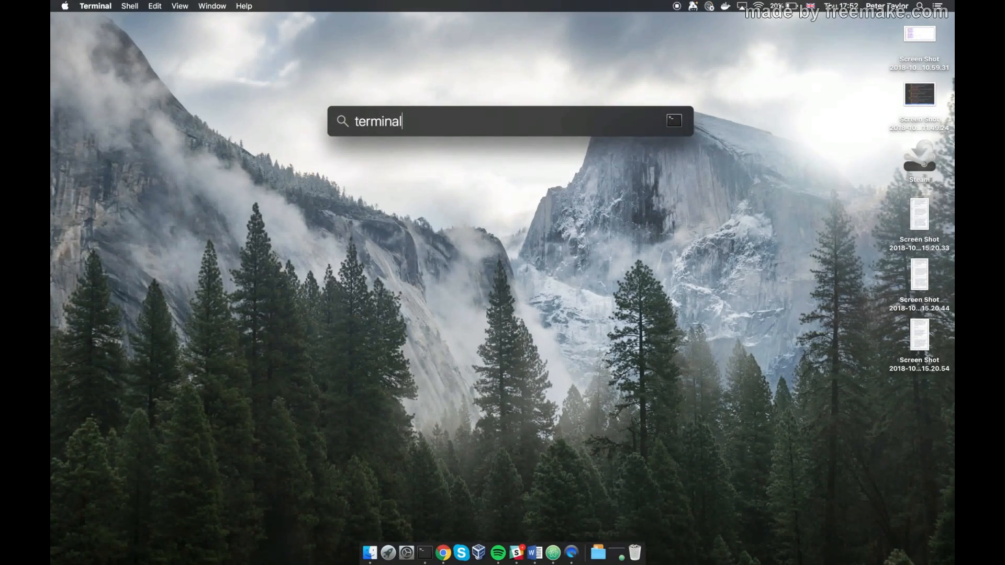
pyautogui.press('Return')
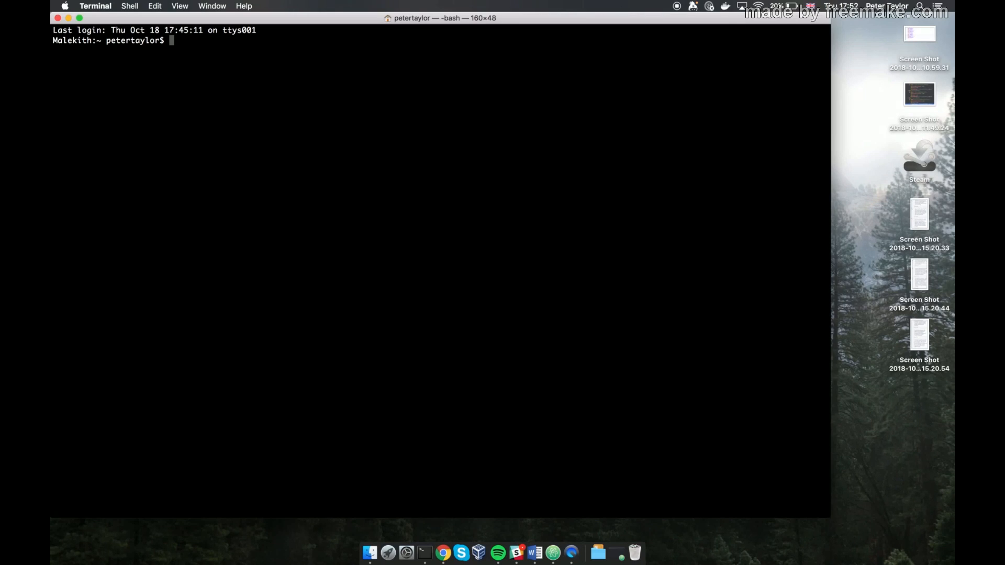
pyautogui.moveTo(525, 426)
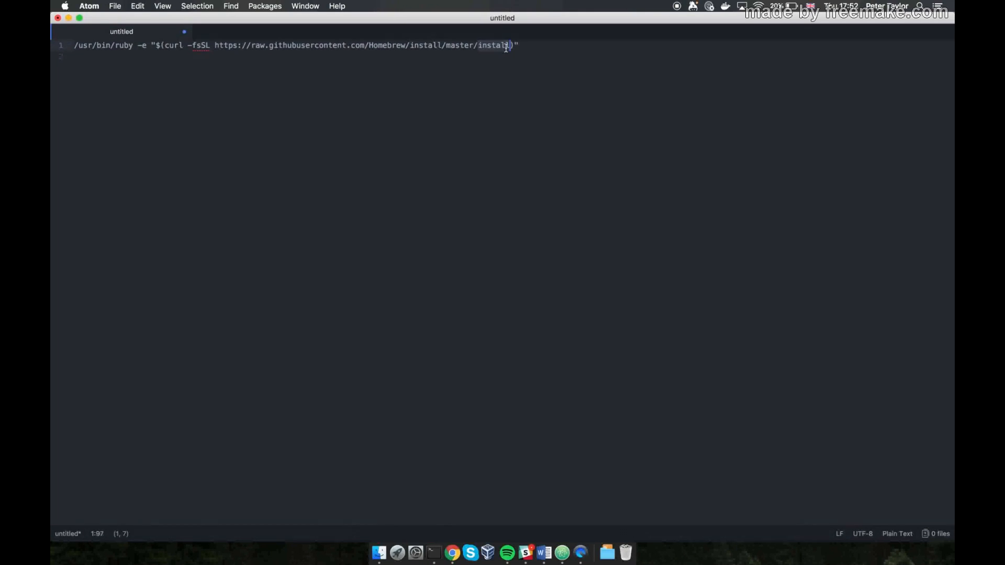
# Run the copied Homebrew ruby install script and enter the password until installation succeeds.
pyautogui.click(424, 552)
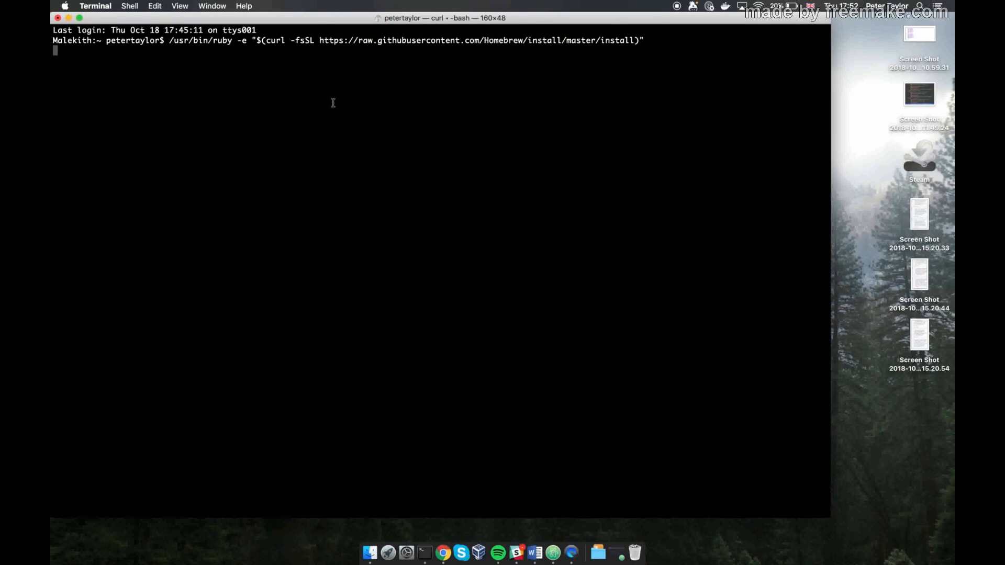
pyautogui.press('return')
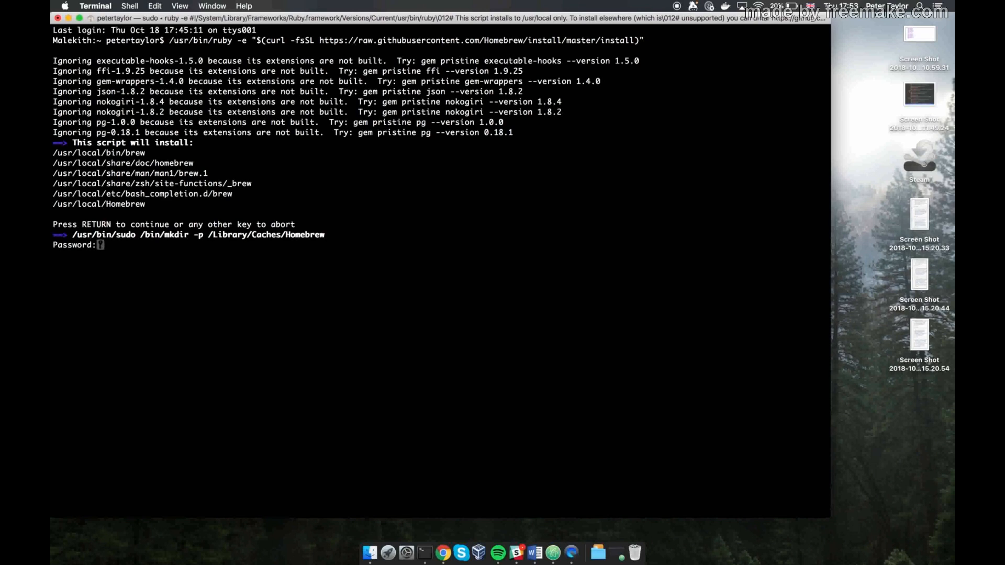
pyautogui.press('Return')
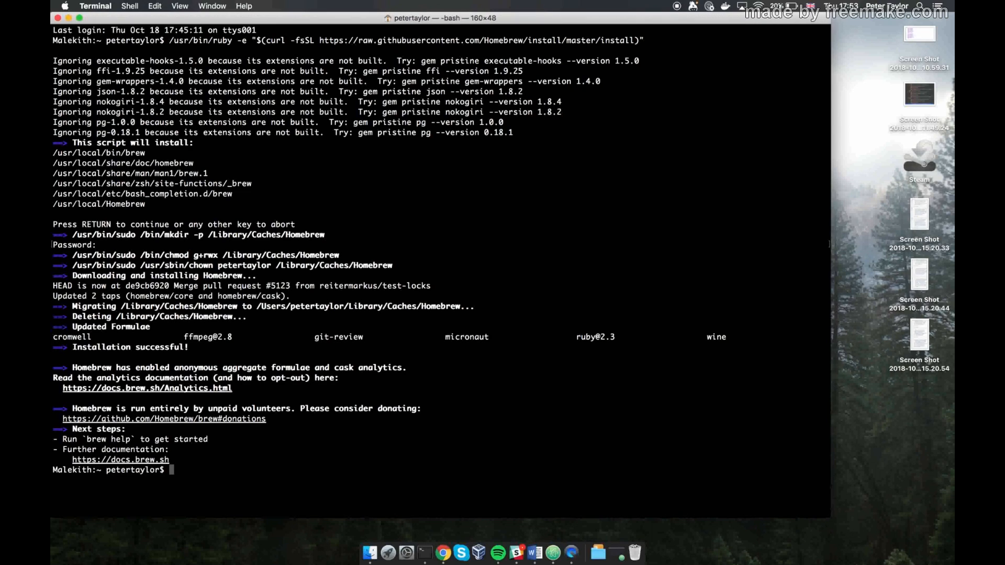
pyautogui.moveTo(193, 347)
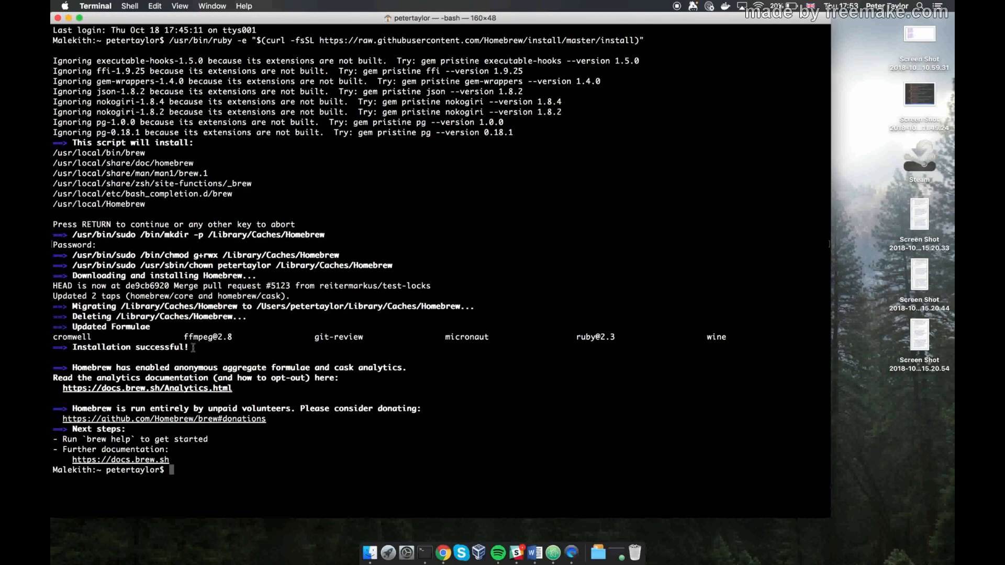
pyautogui.moveTo(505, 405)
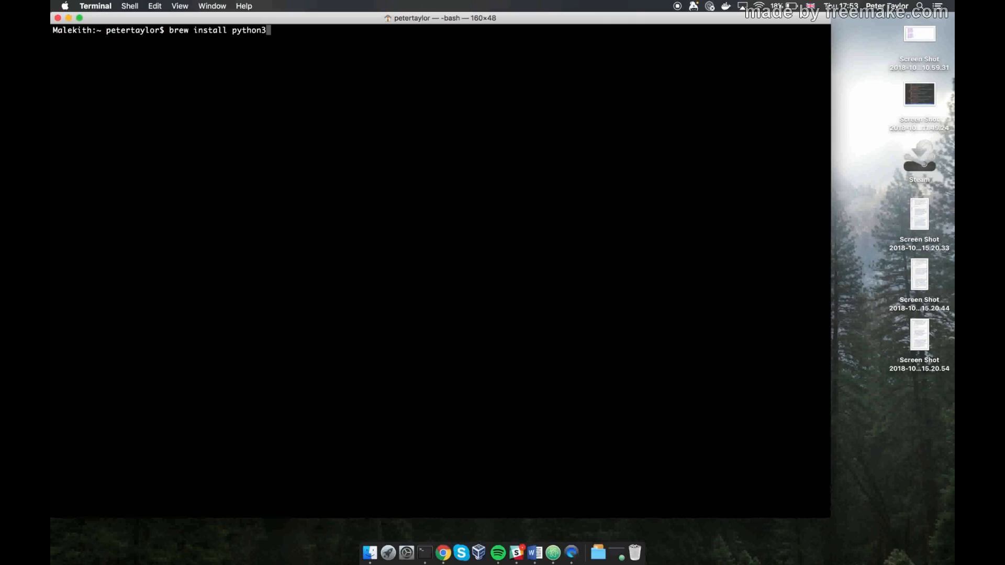
# Install python3 with brew and verify Python 3.7.0 and pip 10.0.1 via version checks.
pyautogui.press('Return')
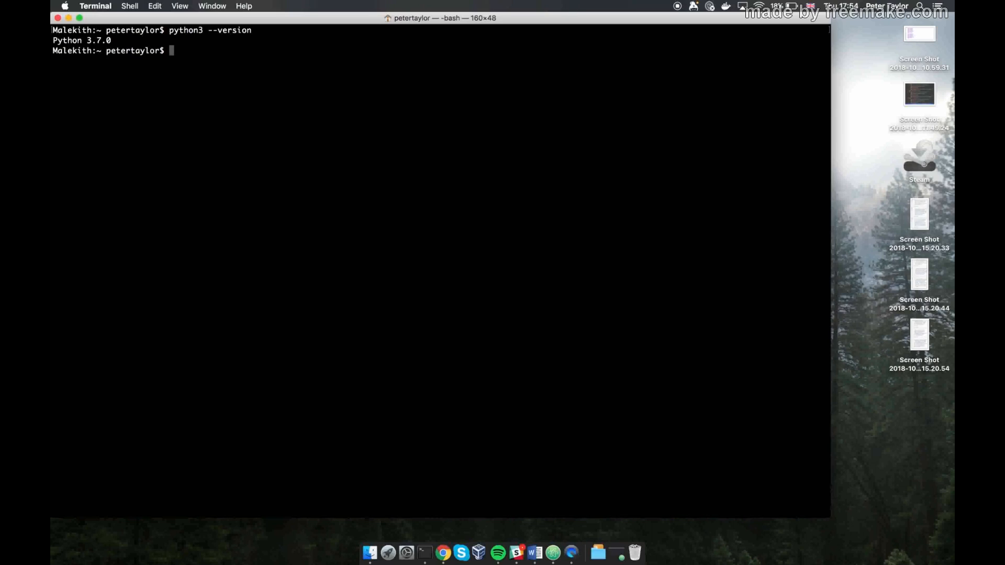
pyautogui.write('pip --version')
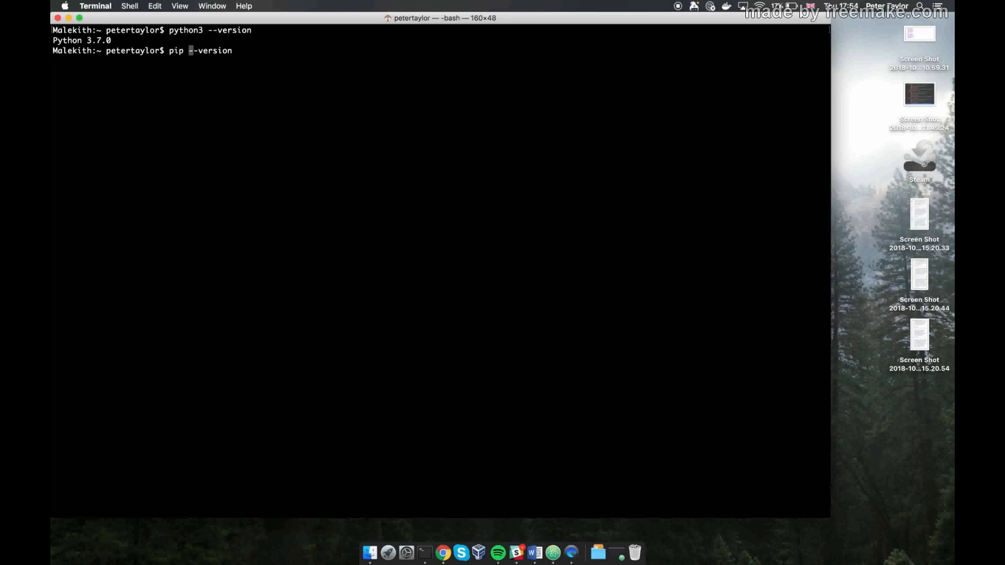
pyautogui.press('Return')
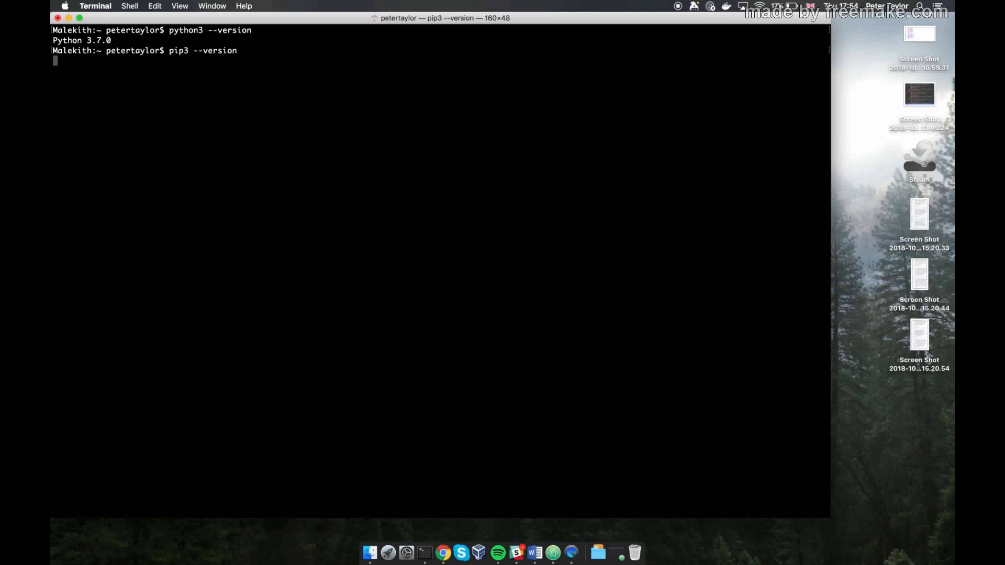
pyautogui.press('Return')
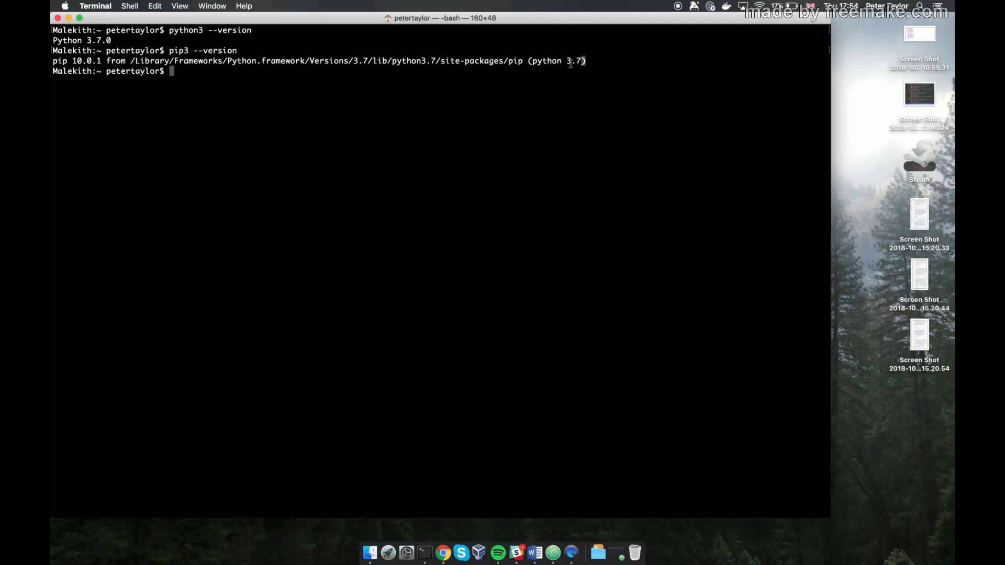
pyautogui.moveTo(445, 93)
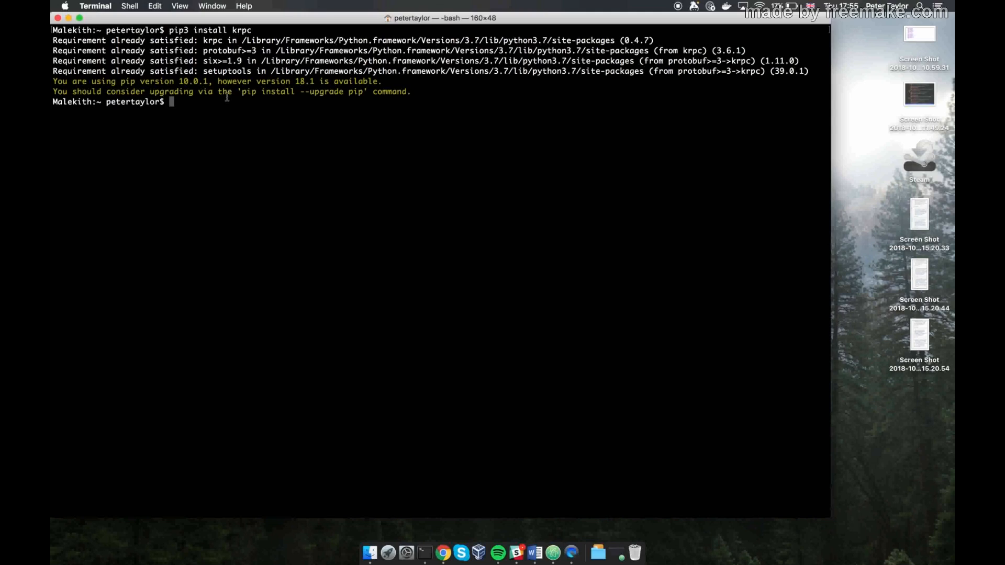
# Uninstall krpc with pip3 uninstall, then reinstall it with pip3 install to get krpc-0.4.7.
pyautogui.write('pip3 unin')
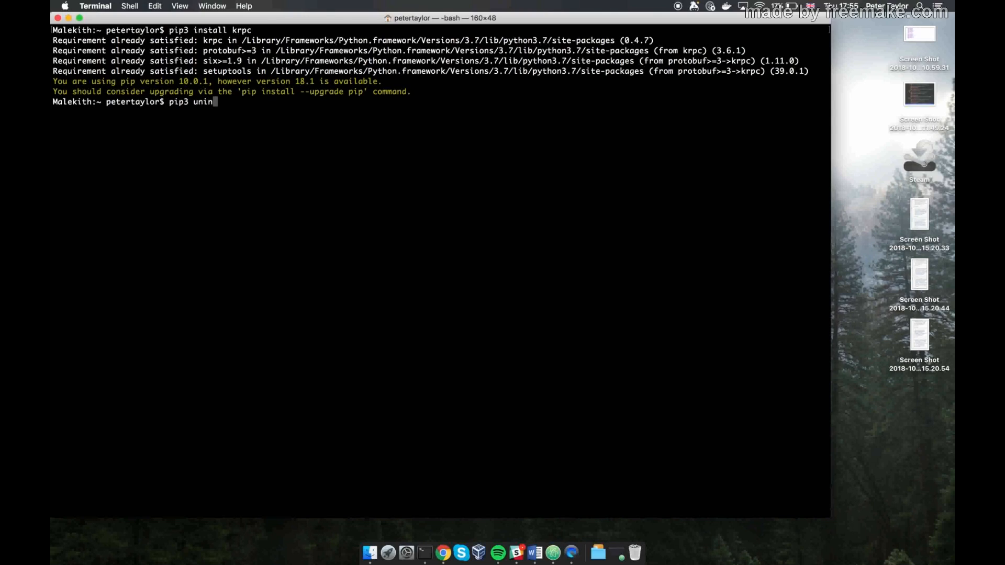
pyautogui.write('stall krpc')
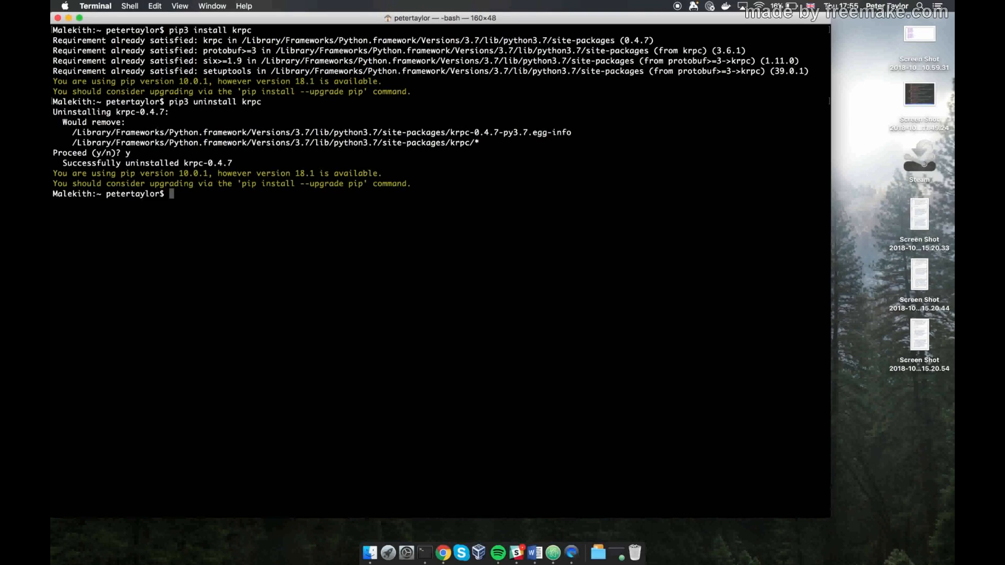
pyautogui.write('pip3 install krpc')
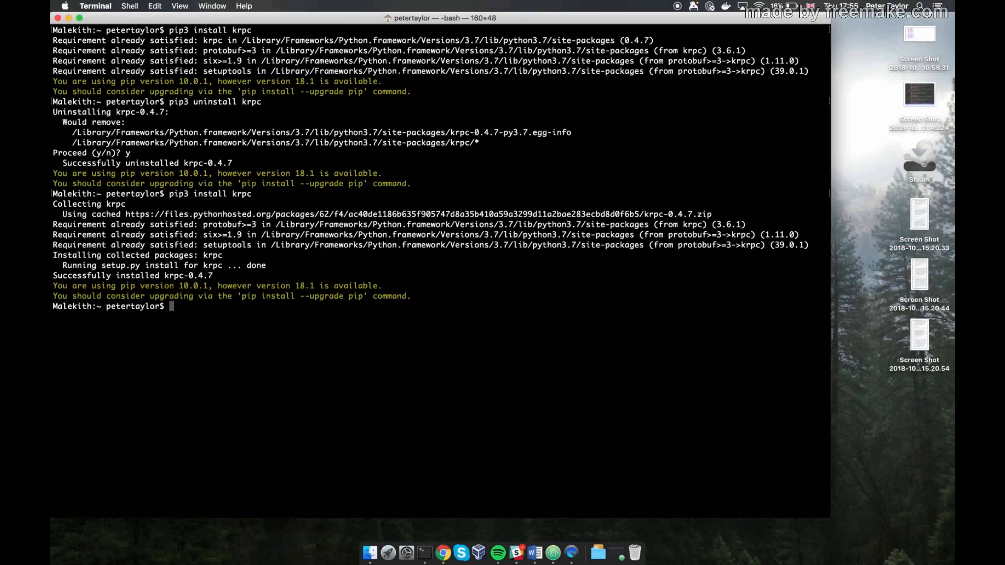
pyautogui.moveTo(378, 261)
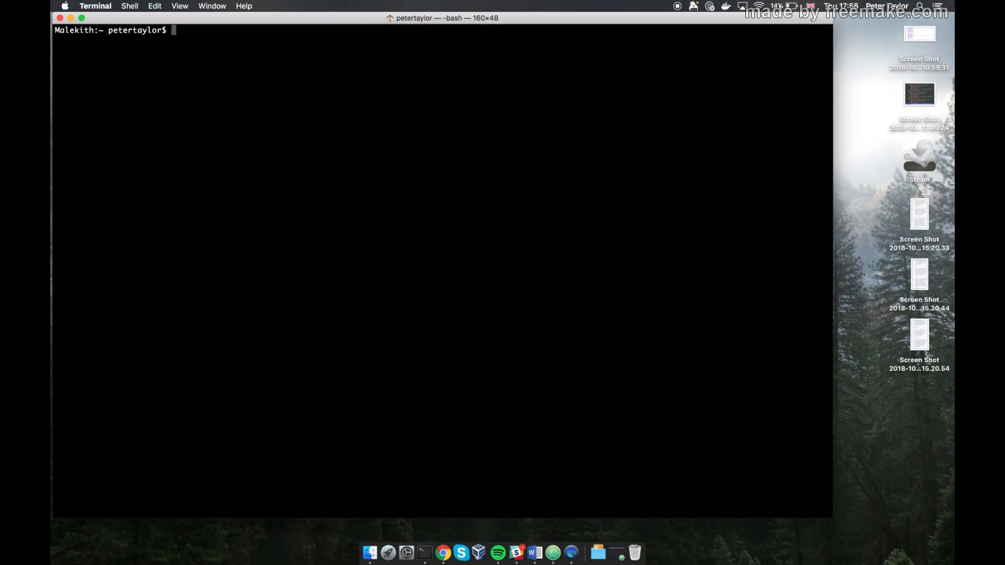
# Launch IDLE with idle3 and write print("Hello, World!") in a new file.
pyautogui.write('idle3')
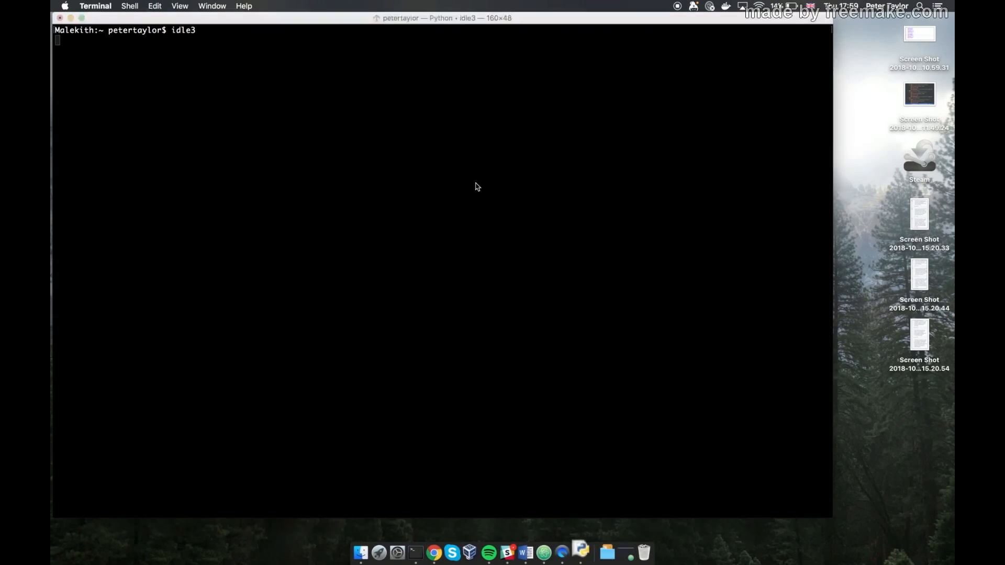
pyautogui.press('Return')
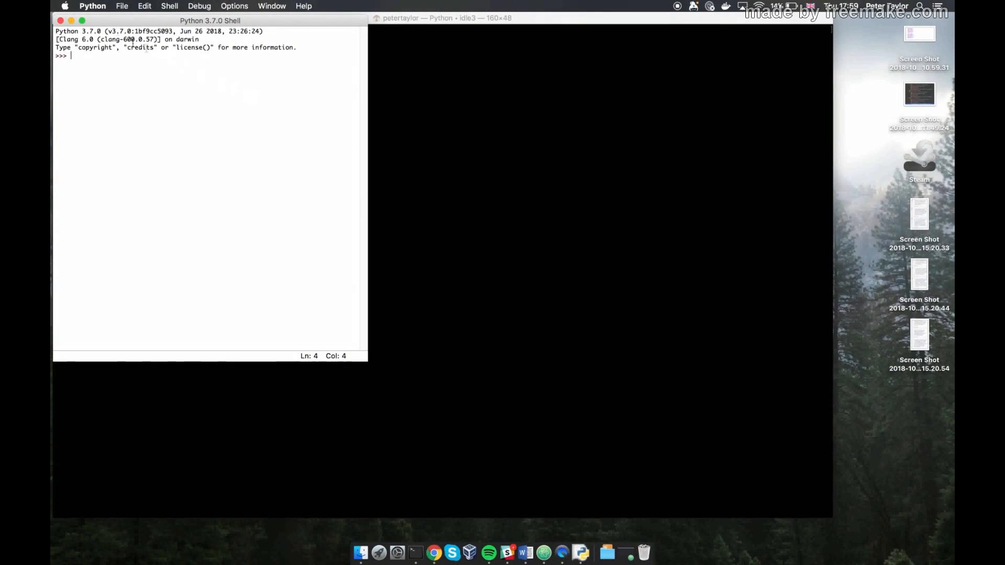
pyautogui.click(121, 6)
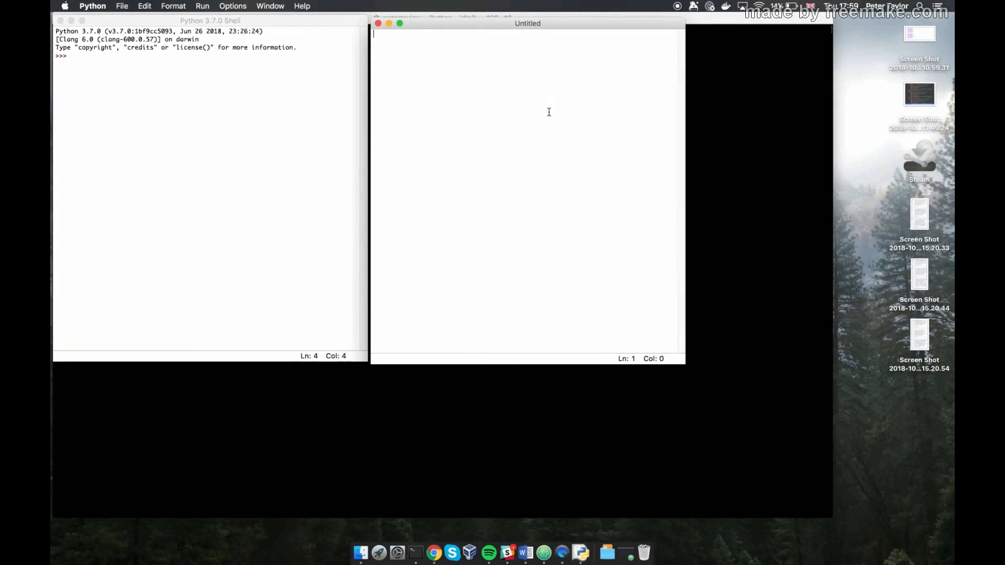
pyautogui.moveTo(575, 152)
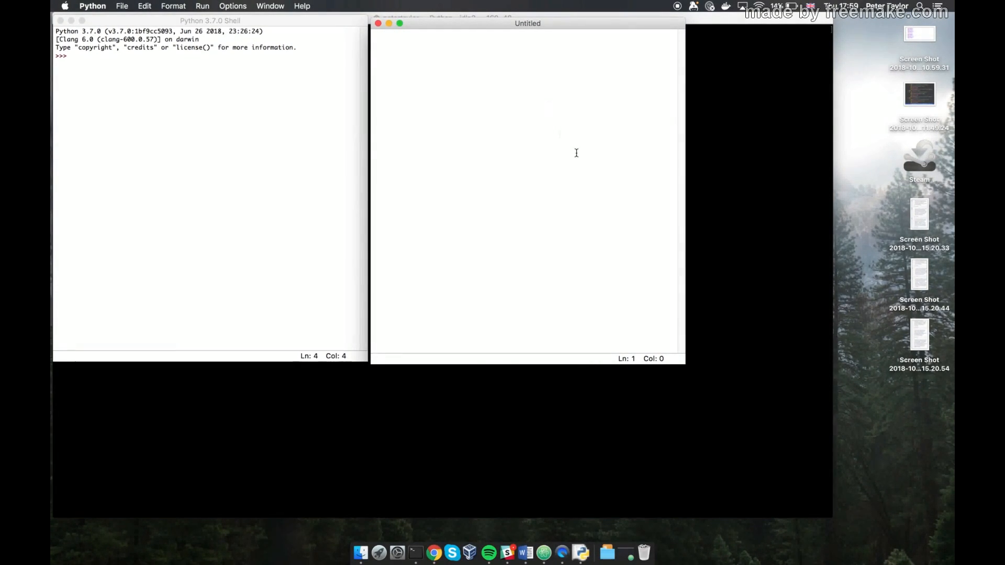
pyautogui.write('pri')
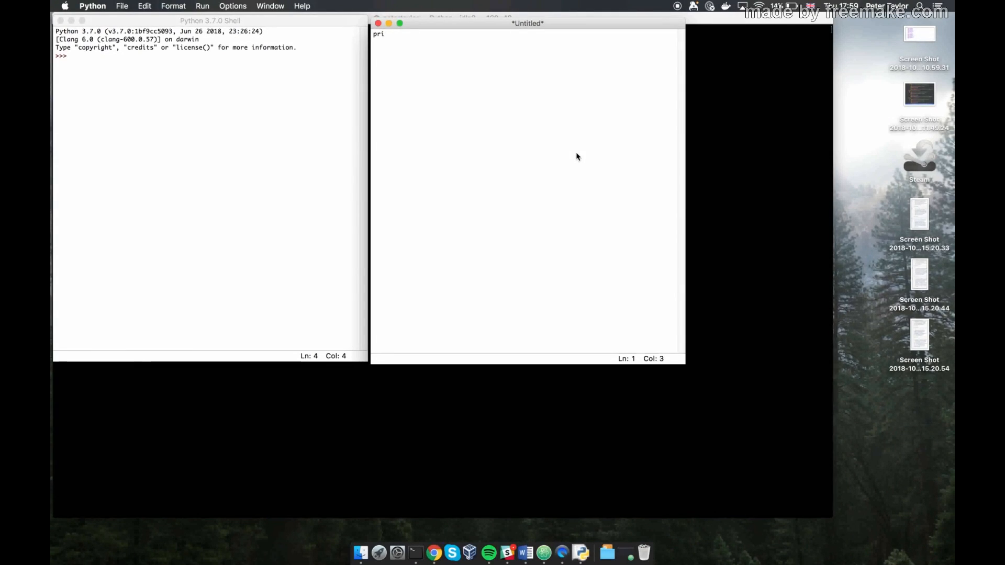
pyautogui.write('nt("Hello, Wo')
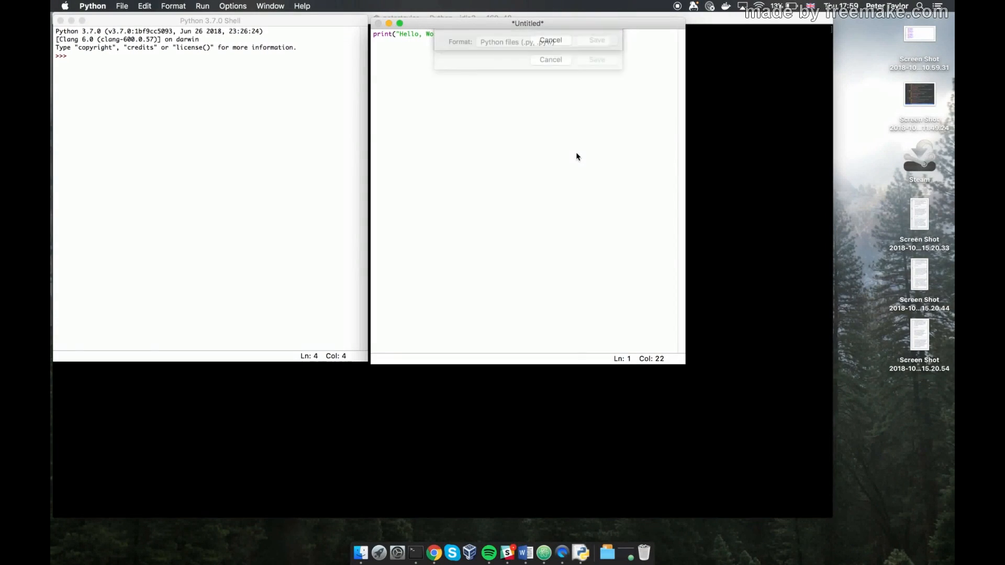
# Save the script as test.py over the existing file, run it, and quit IDLE.
pyautogui.write('test')
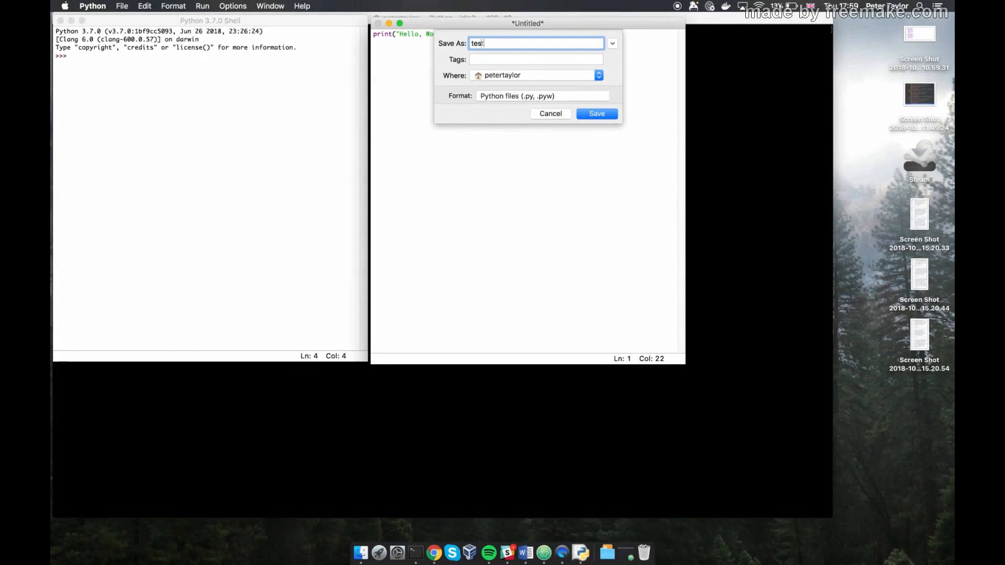
pyautogui.click(595, 113)
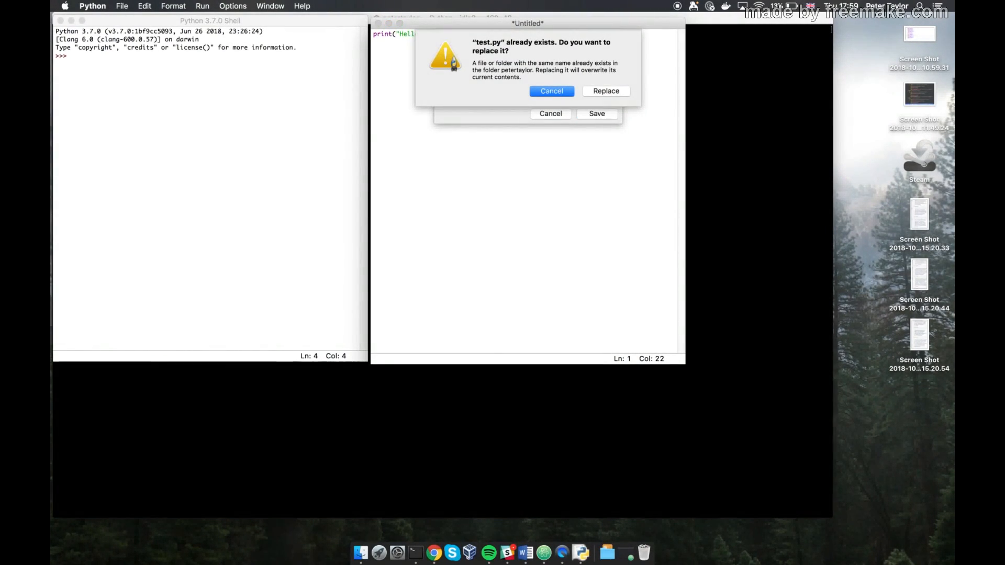
pyautogui.click(605, 91)
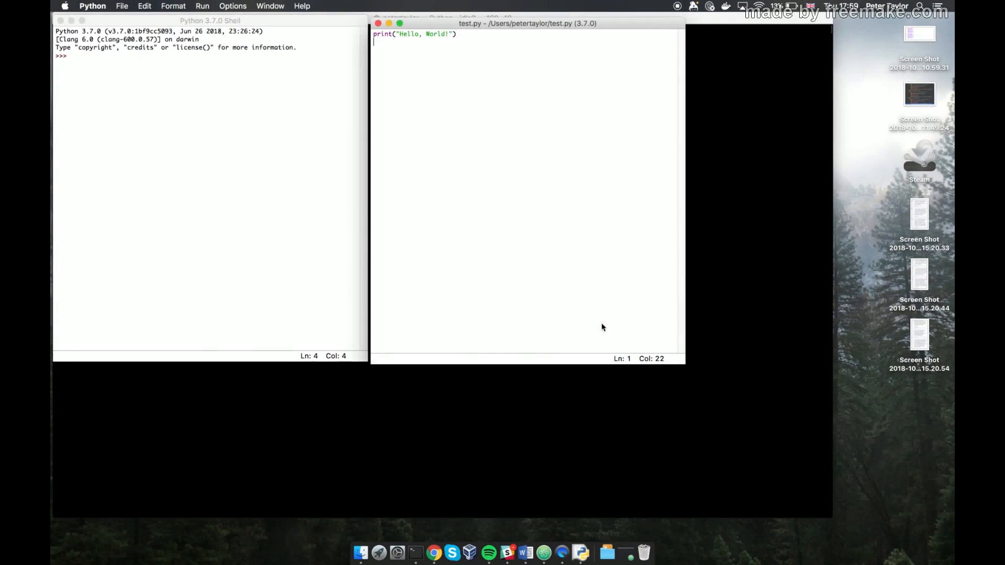
pyautogui.press('f5')
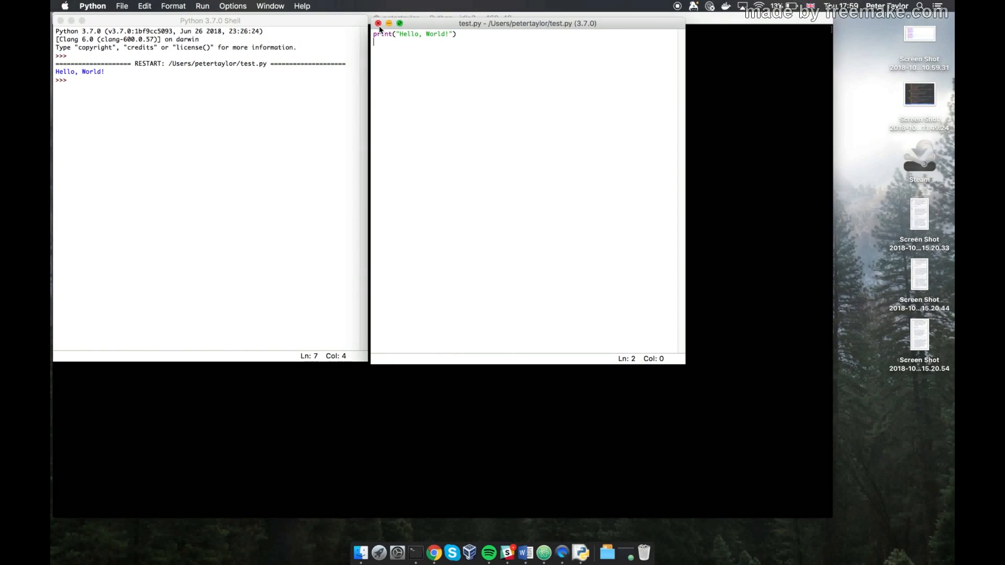
pyautogui.press('cmd+space')
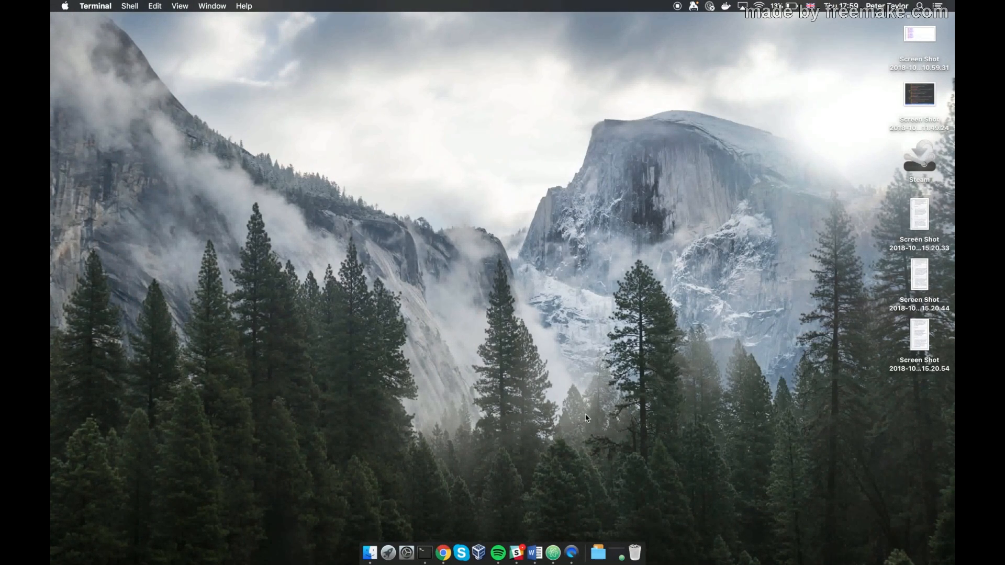
# Reopen Terminal, launch the Python 3.7 IDLE shell, then close the windows.
pyautogui.write('temrinal')
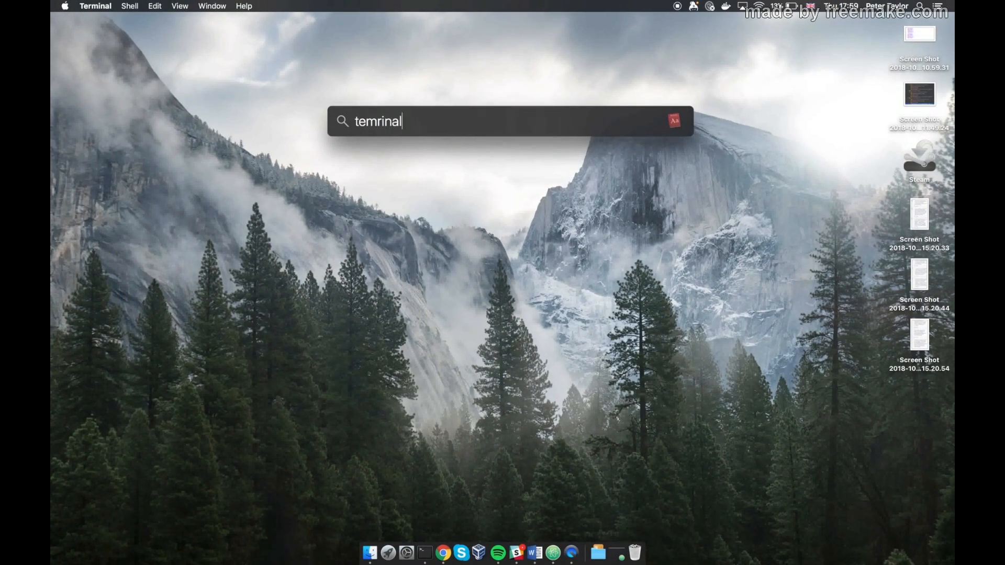
pyautogui.write('terminal')
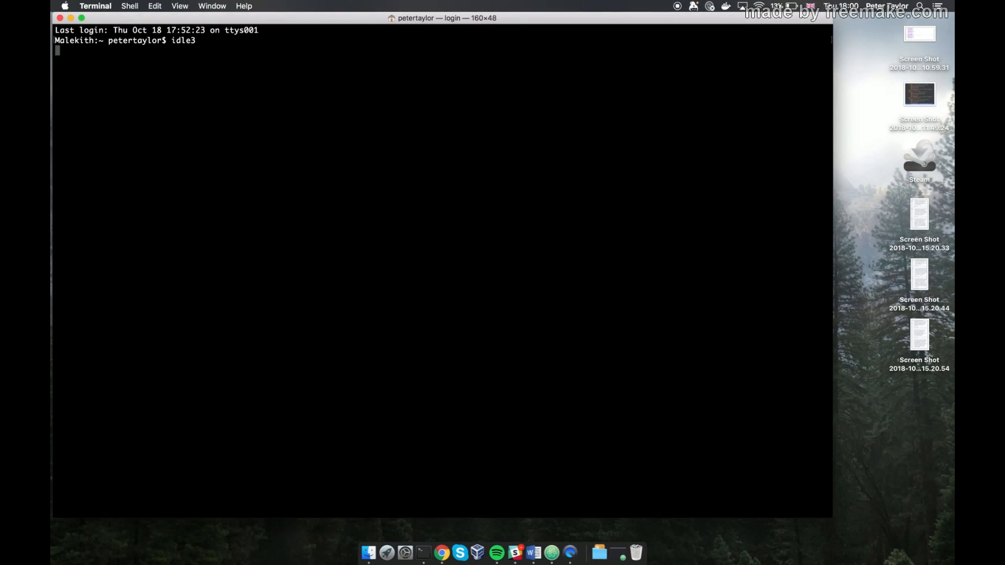
pyautogui.press('Return')
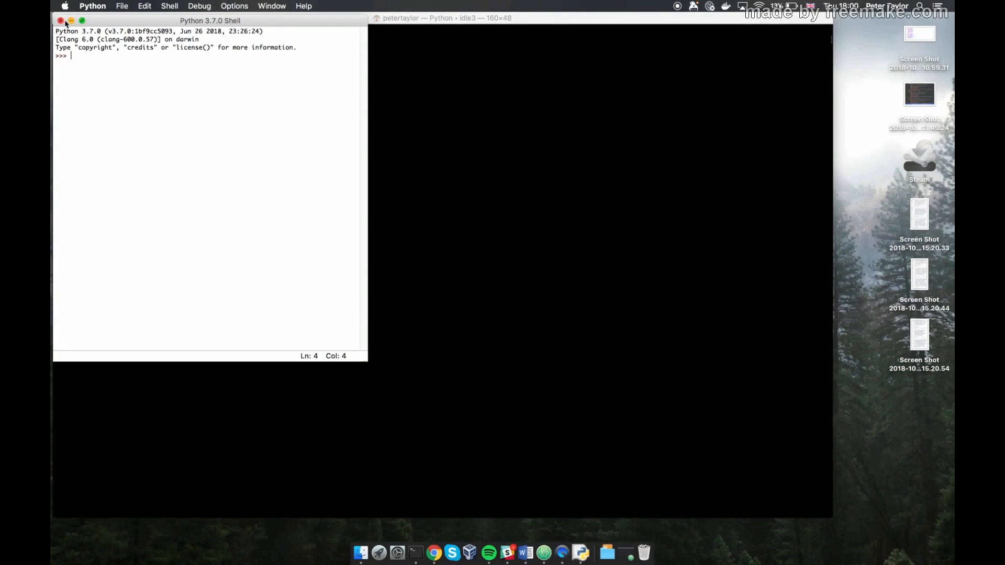
pyautogui.click(61, 20)
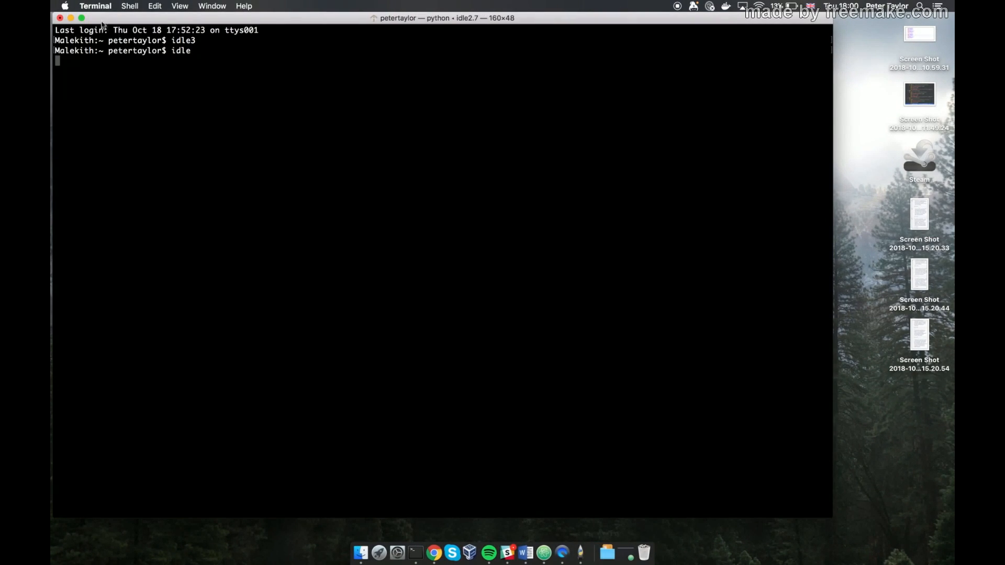
pyautogui.moveTo(579, 550)
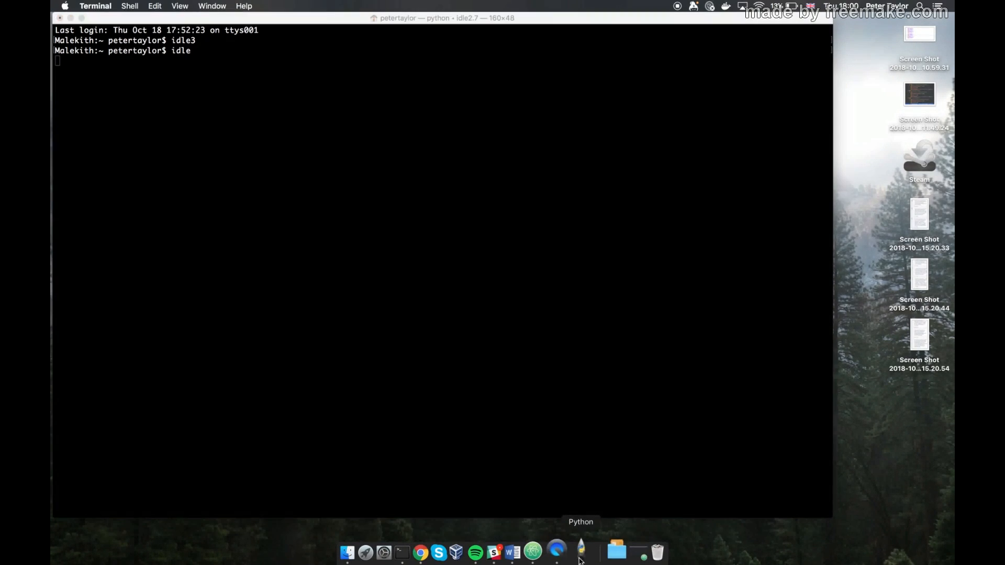
pyautogui.click(580, 551)
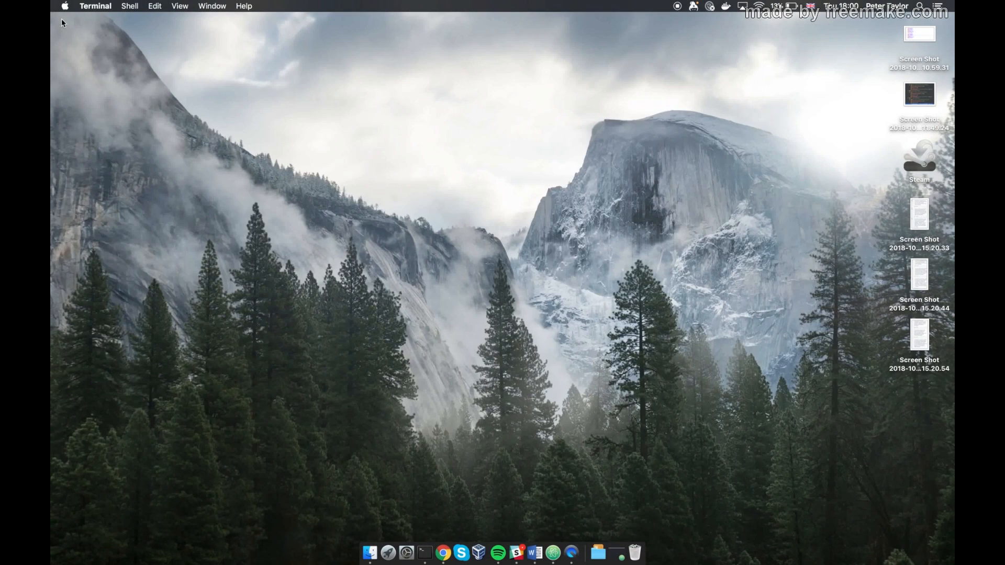
pyautogui.moveTo(449, 455)
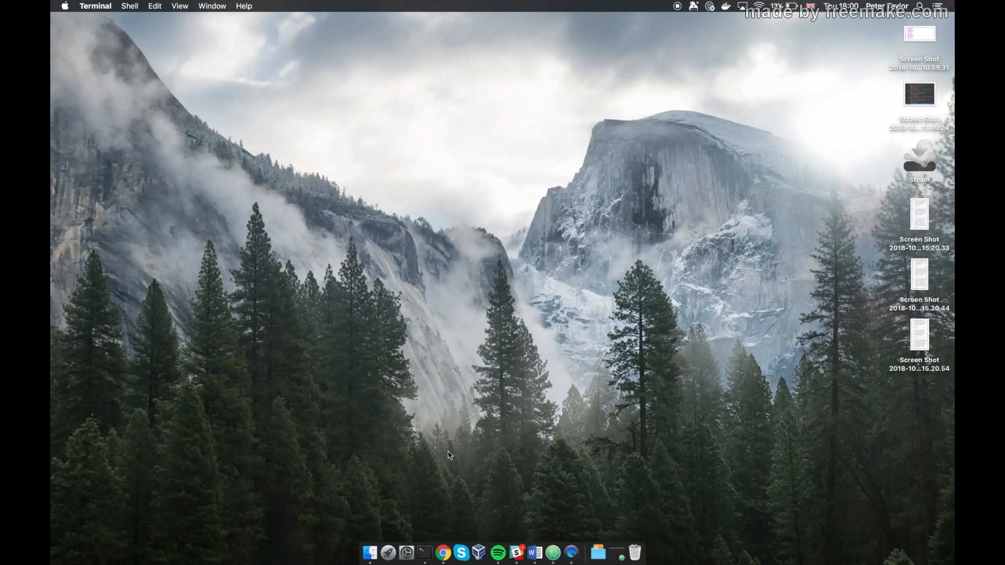
# Google 'krpc' in Chrome and open the kRPC forum thread result.
pyautogui.click(443, 551)
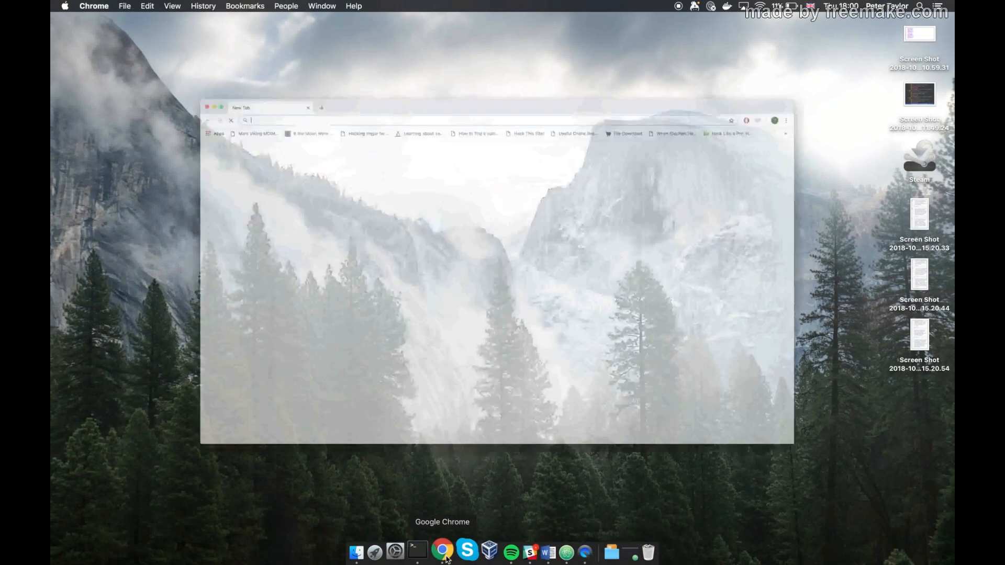
pyautogui.click(443, 550)
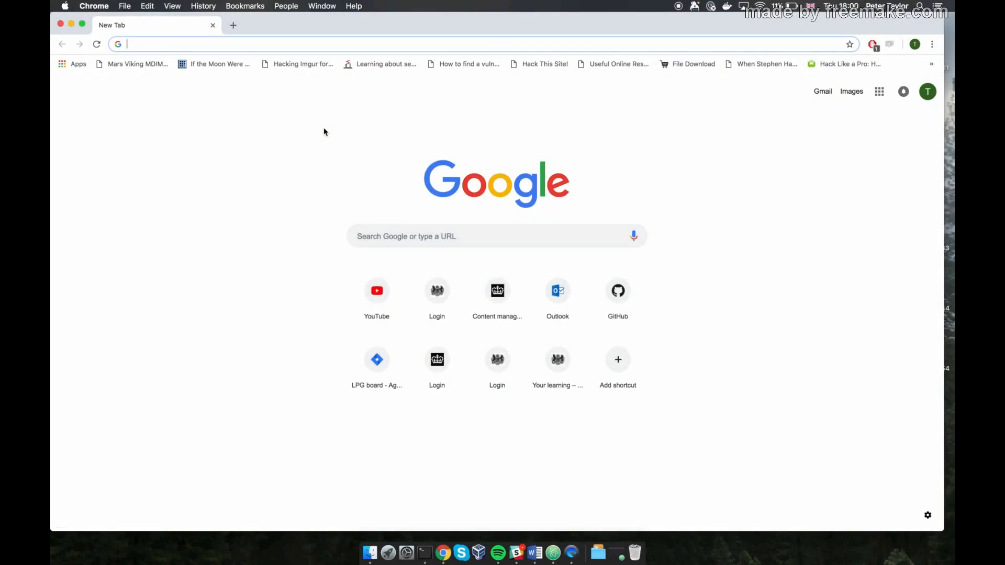
pyautogui.moveTo(369, 205)
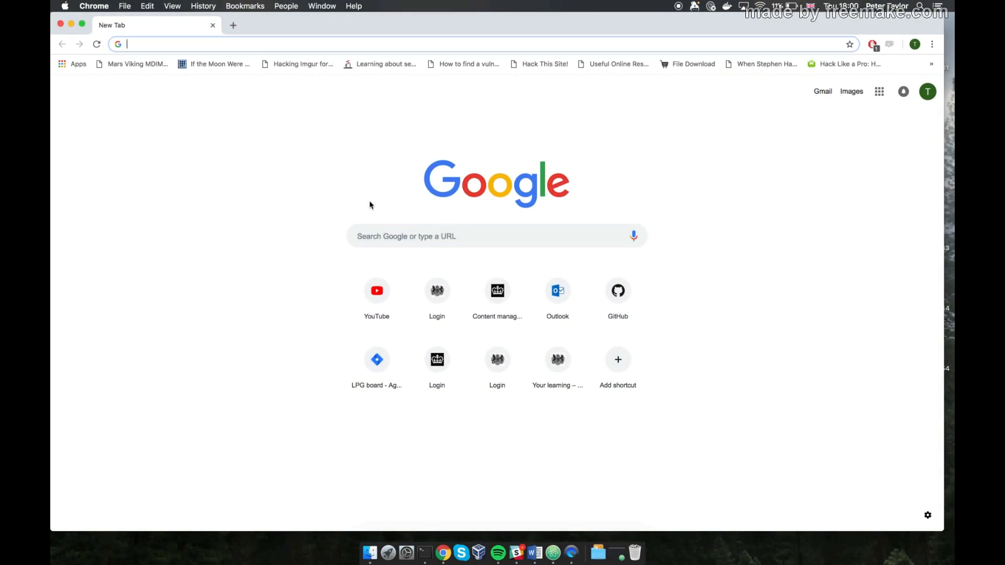
pyautogui.press('Return')
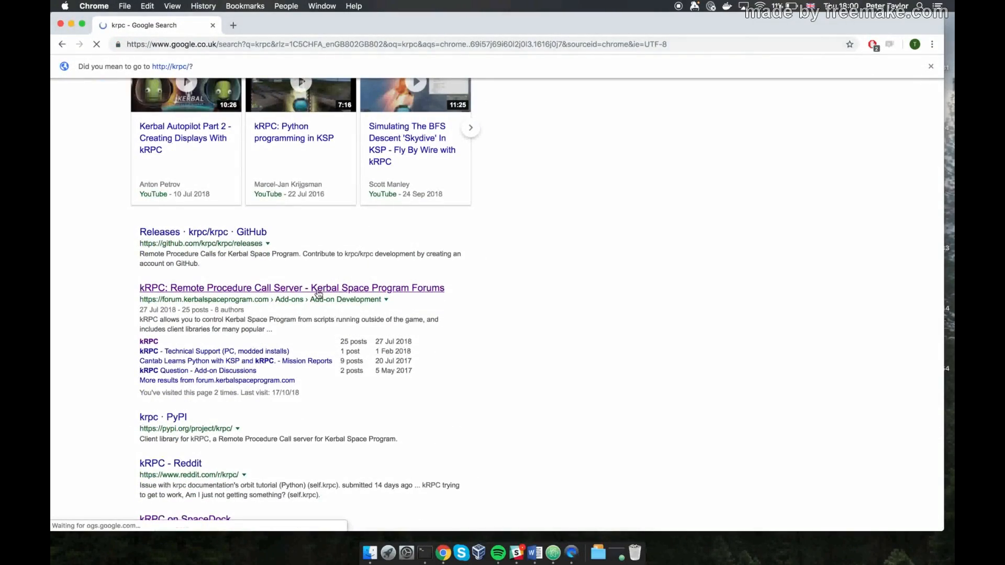
pyautogui.click(292, 288)
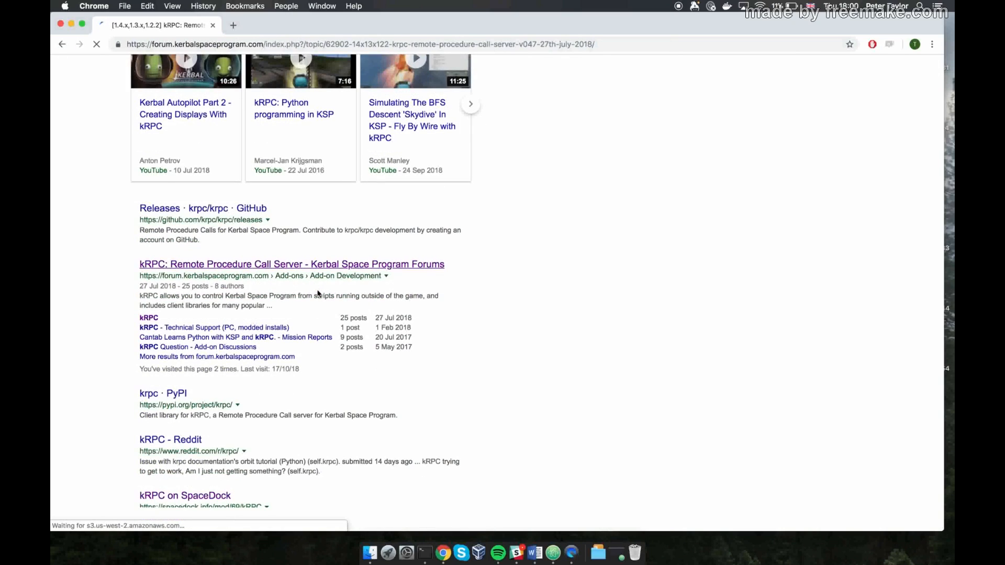
pyautogui.click(291, 263)
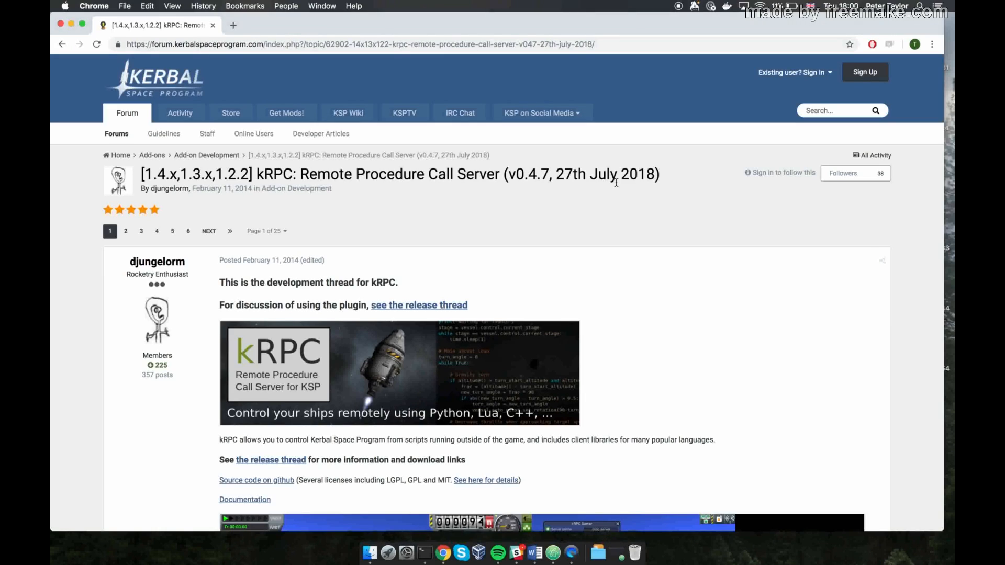
# Follow the release thread link and open the Download Server Plugin SpaceDock page.
pyautogui.scroll(-3)
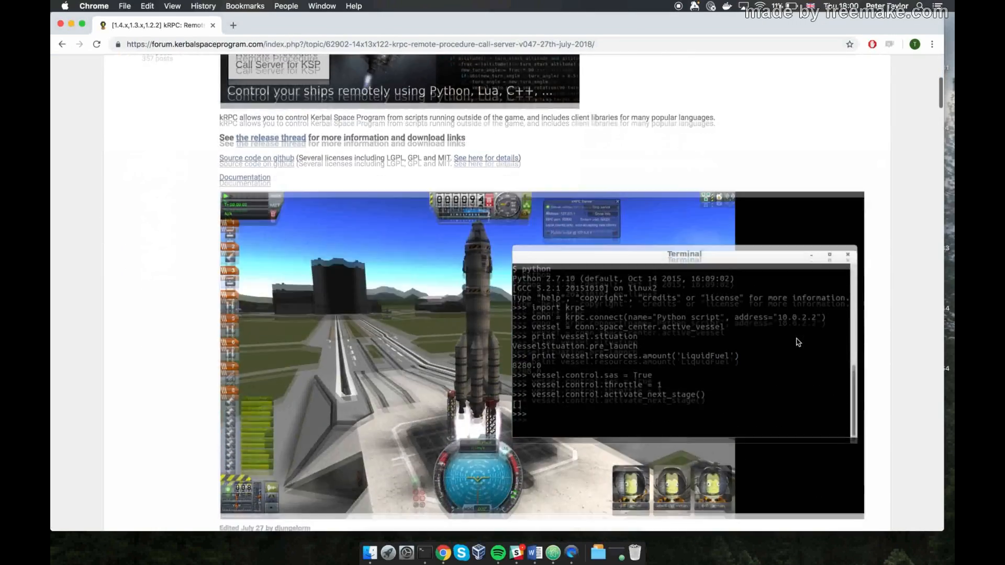
pyautogui.scroll(3)
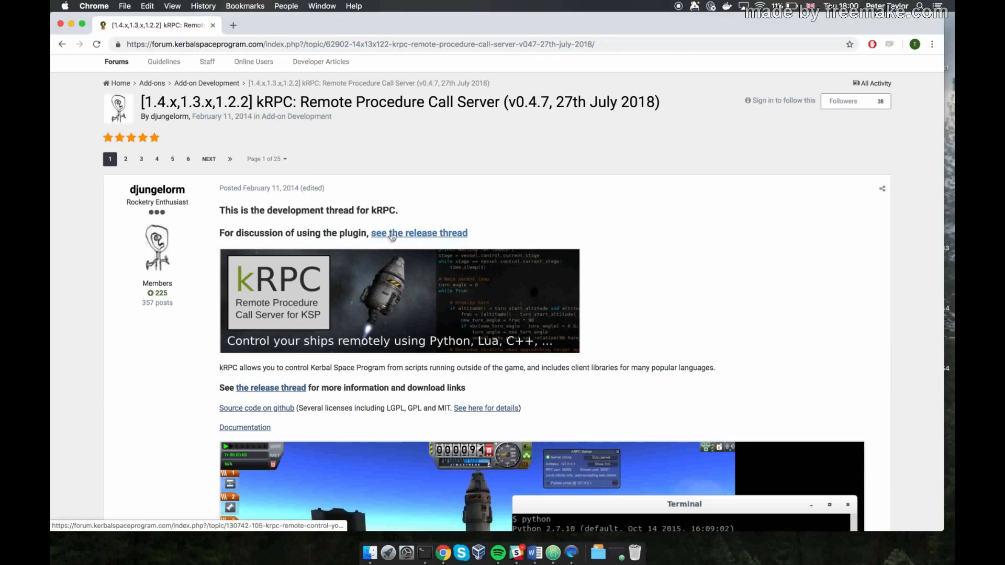
pyautogui.click(419, 232)
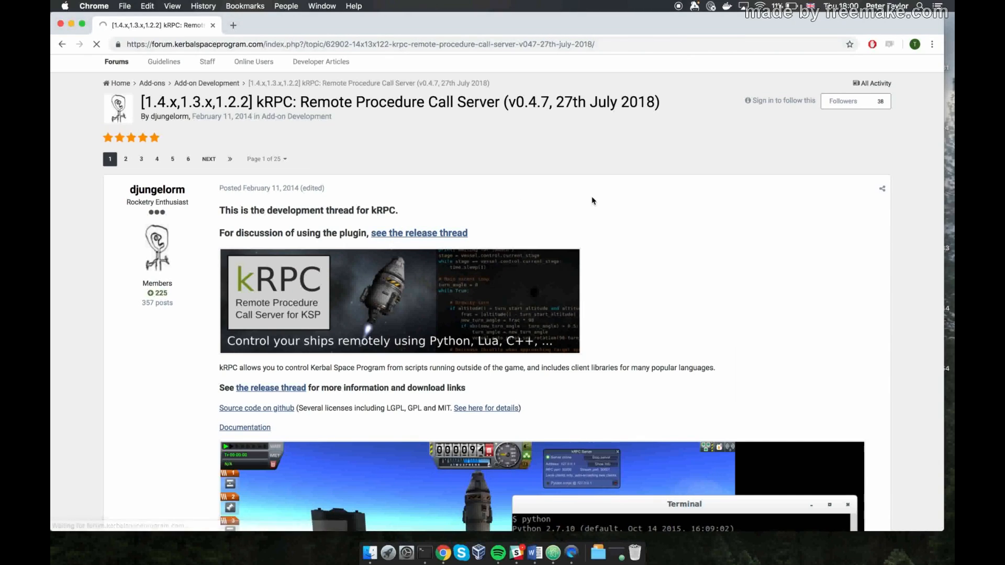
pyautogui.click(419, 232)
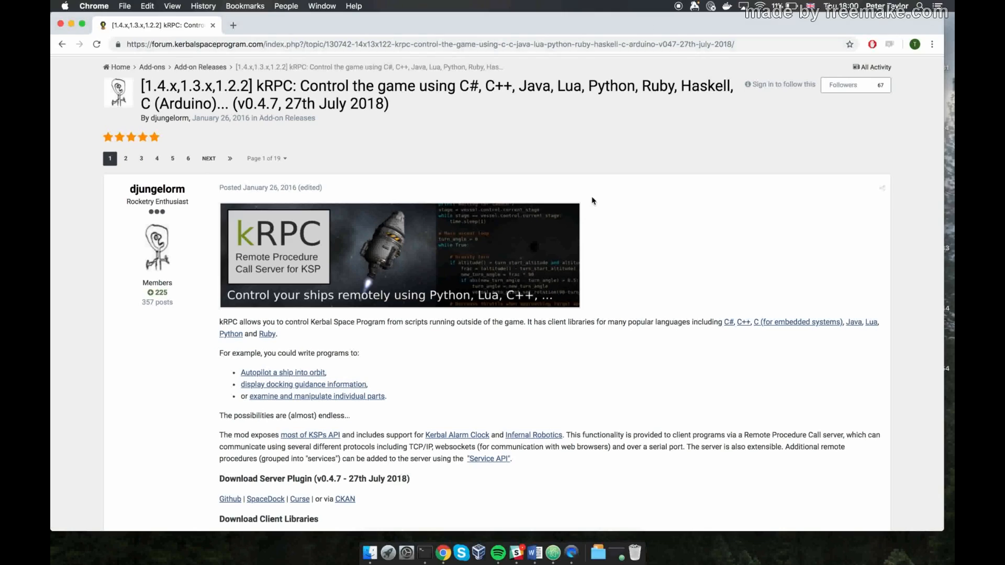
pyautogui.scroll(-3)
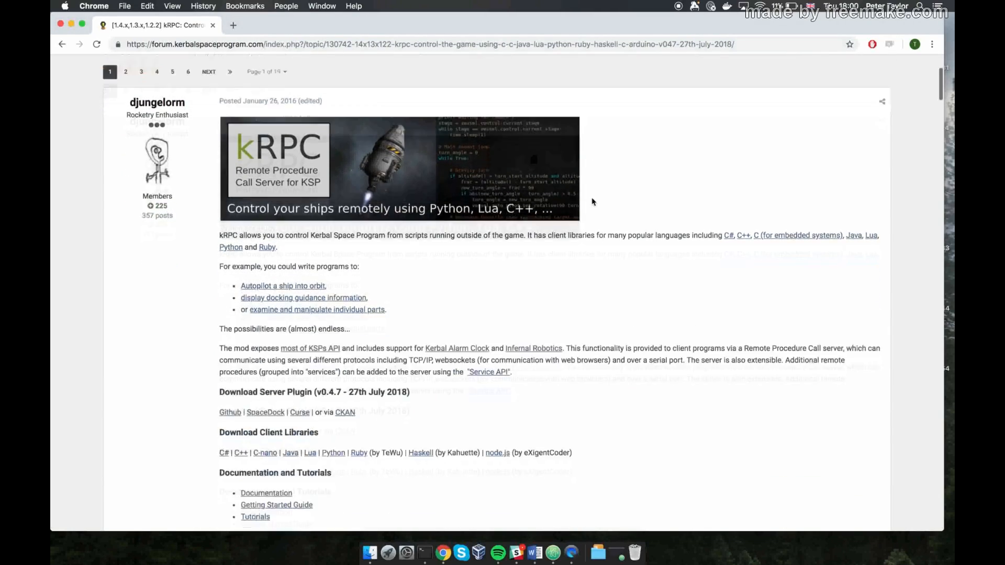
pyautogui.scroll(-3)
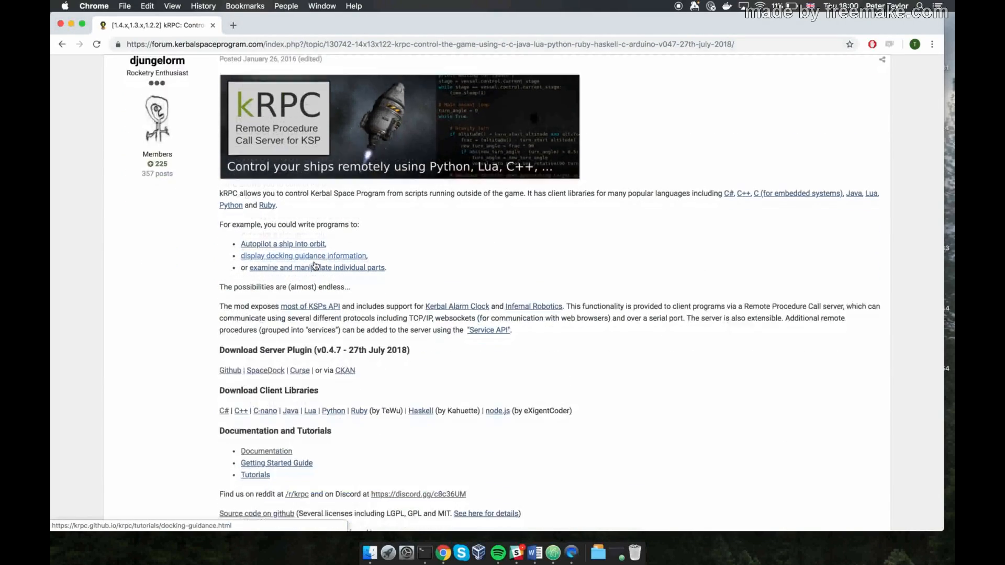
pyautogui.scroll(-3)
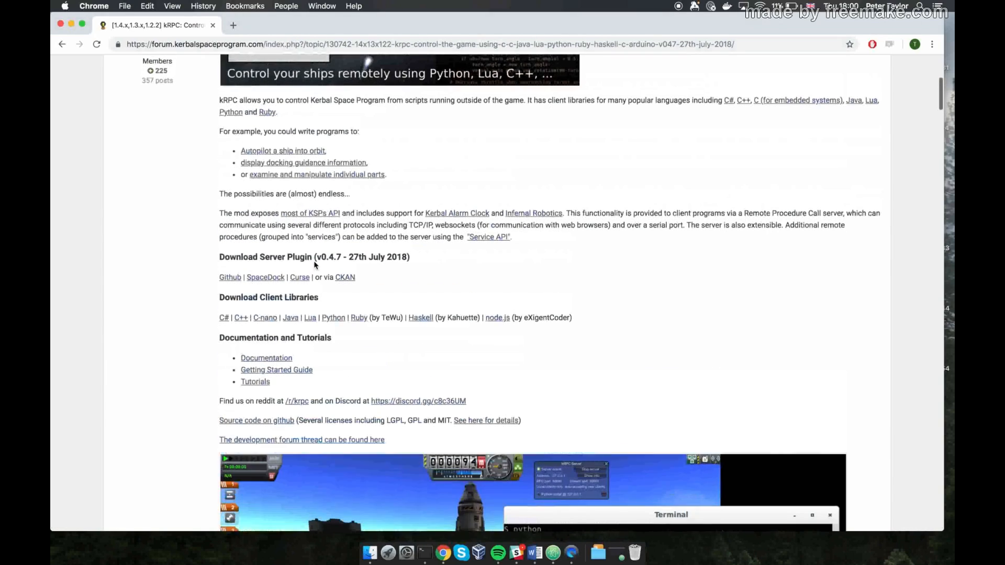
pyautogui.click(265, 277)
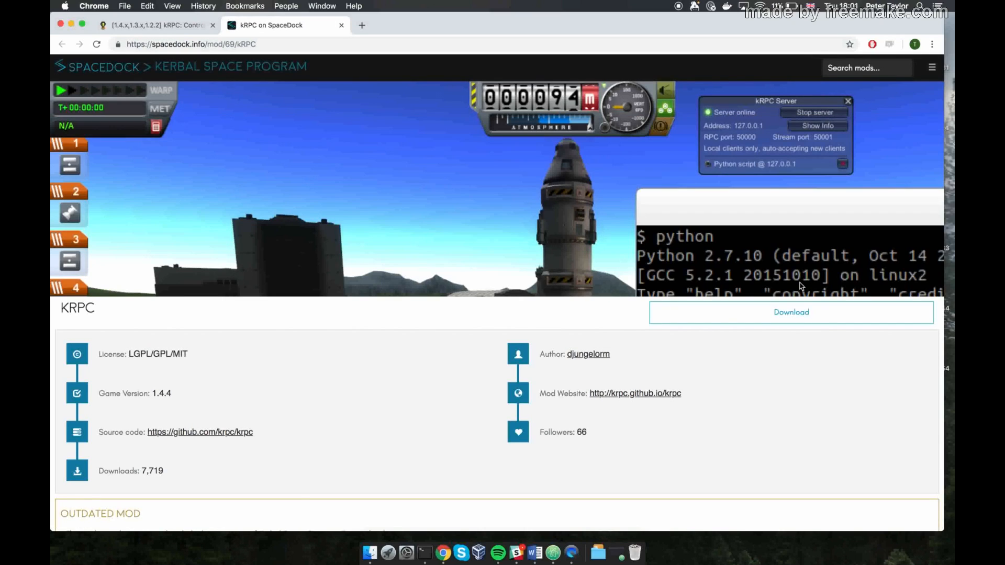
# Download kRPC-0.4.7.zip from the kRPC SpaceDock page.
pyautogui.click(791, 312)
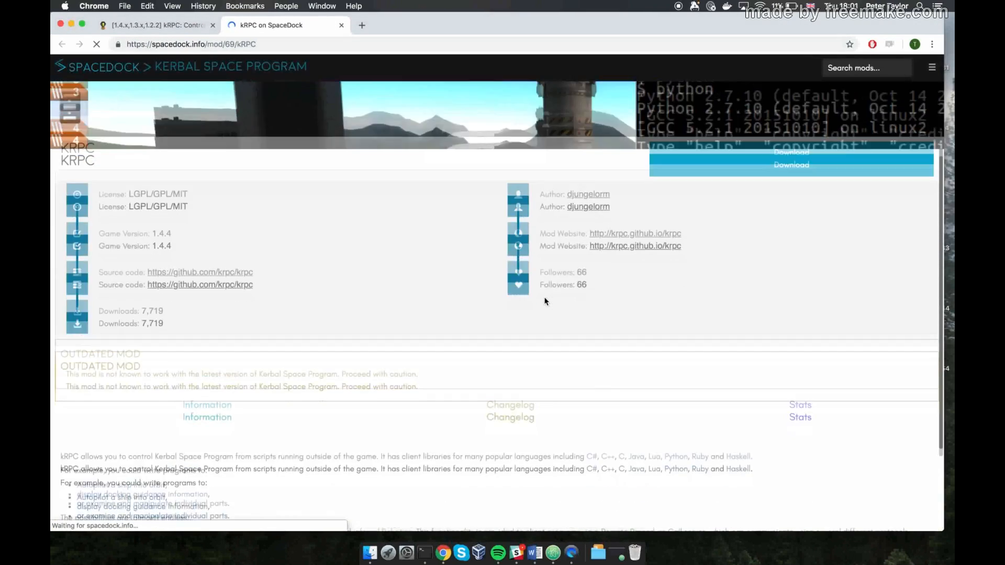
pyautogui.click(791, 164)
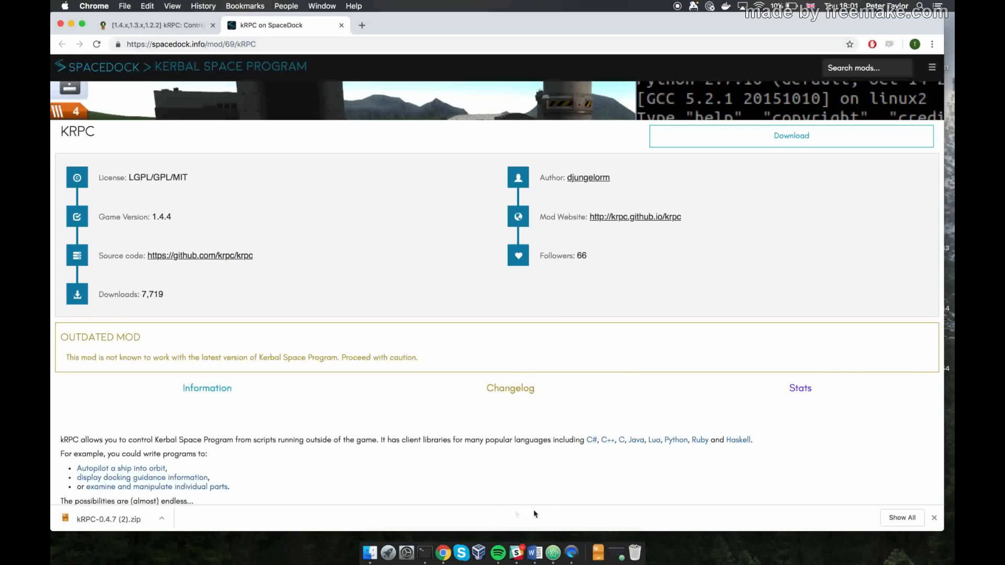
pyautogui.moveTo(512, 468)
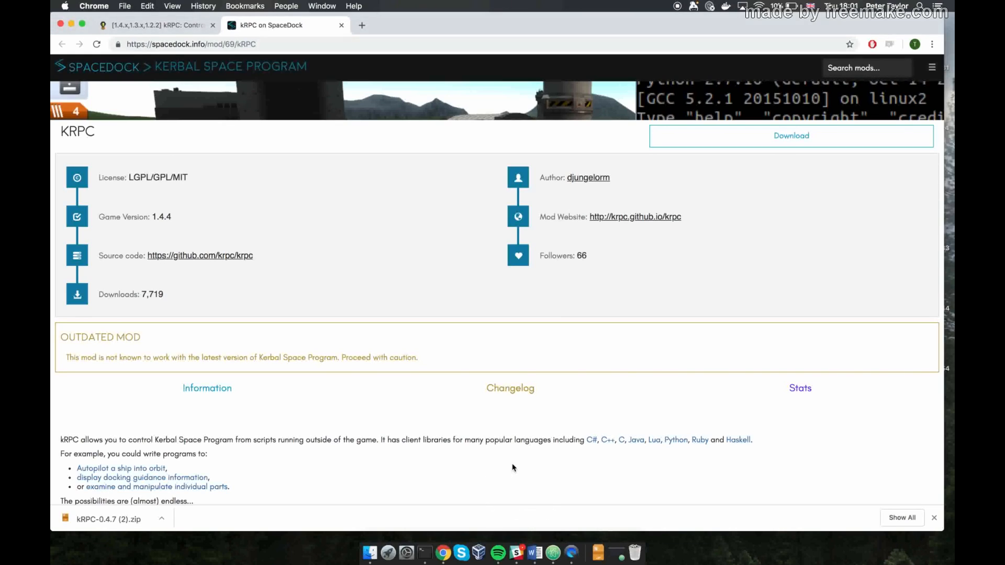
pyautogui.scroll(-3)
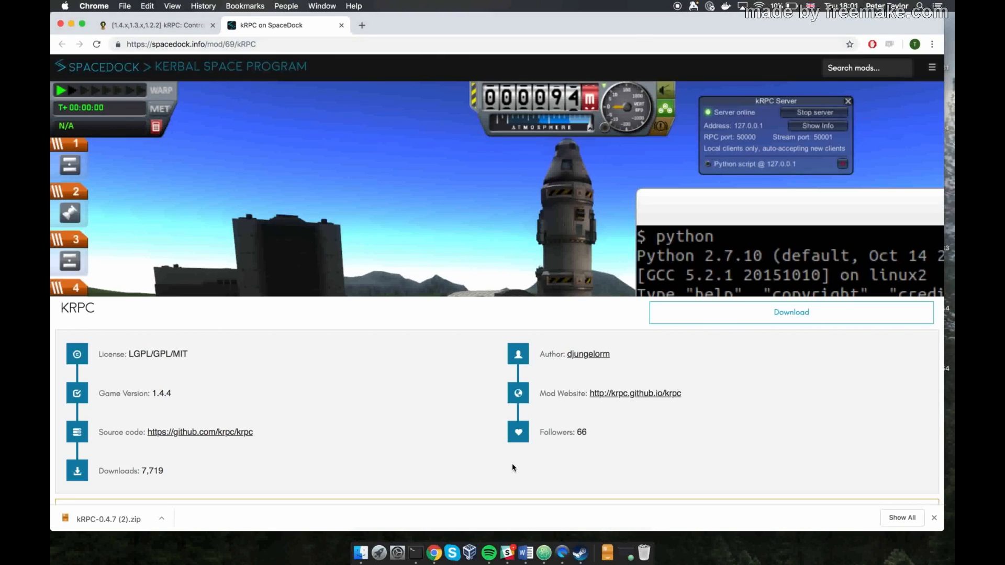
# Launch Steam, dismiss the news popup, and open the Library showing Kerbal Space Program.
pyautogui.click(579, 552)
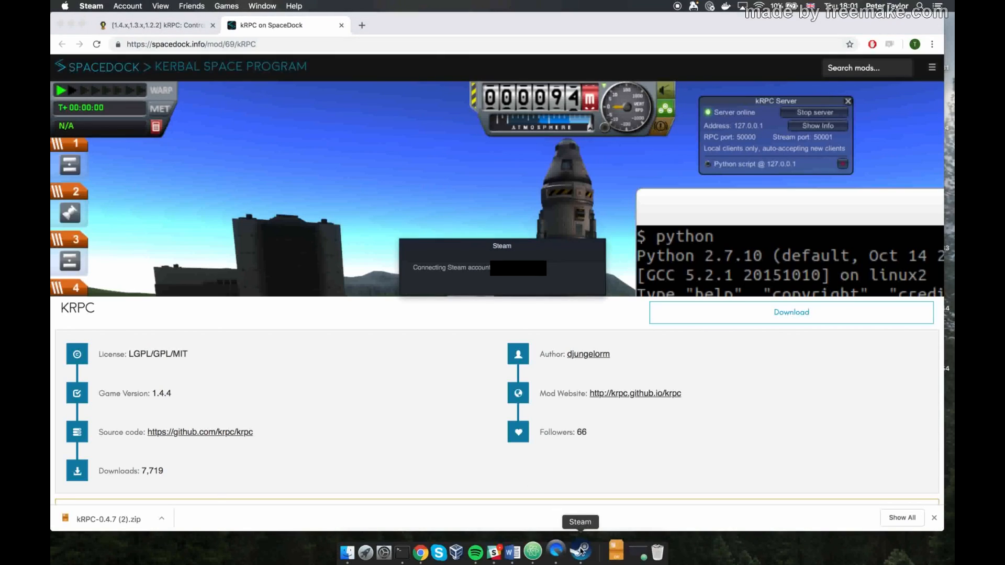
pyautogui.click(579, 551)
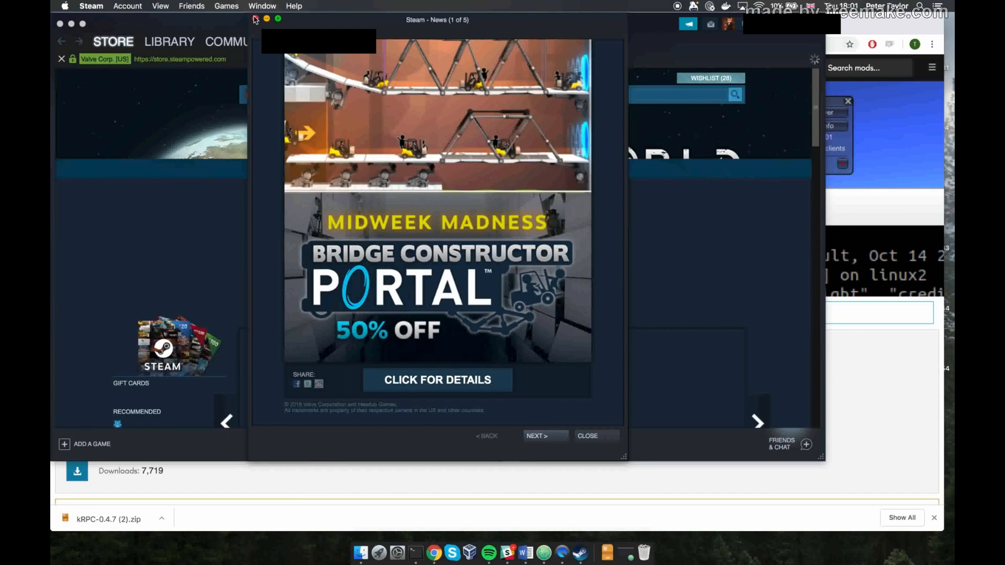
pyautogui.click(586, 436)
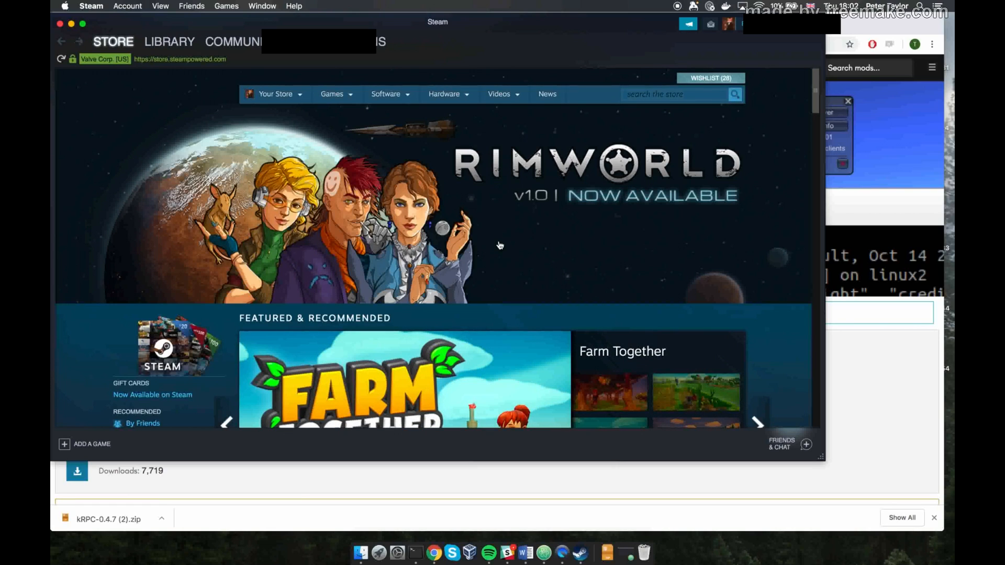
pyautogui.click(169, 40)
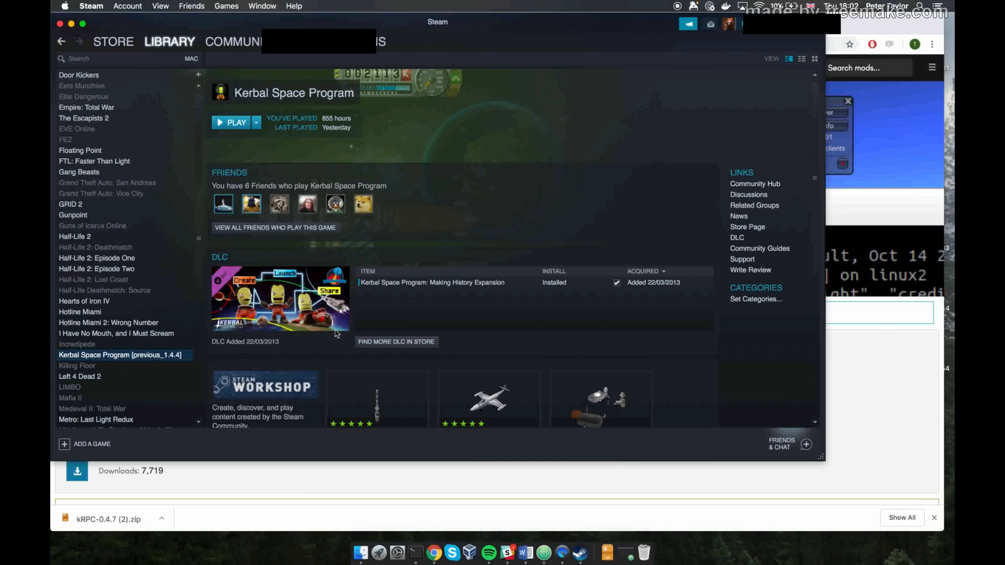
pyautogui.moveTo(205, 390)
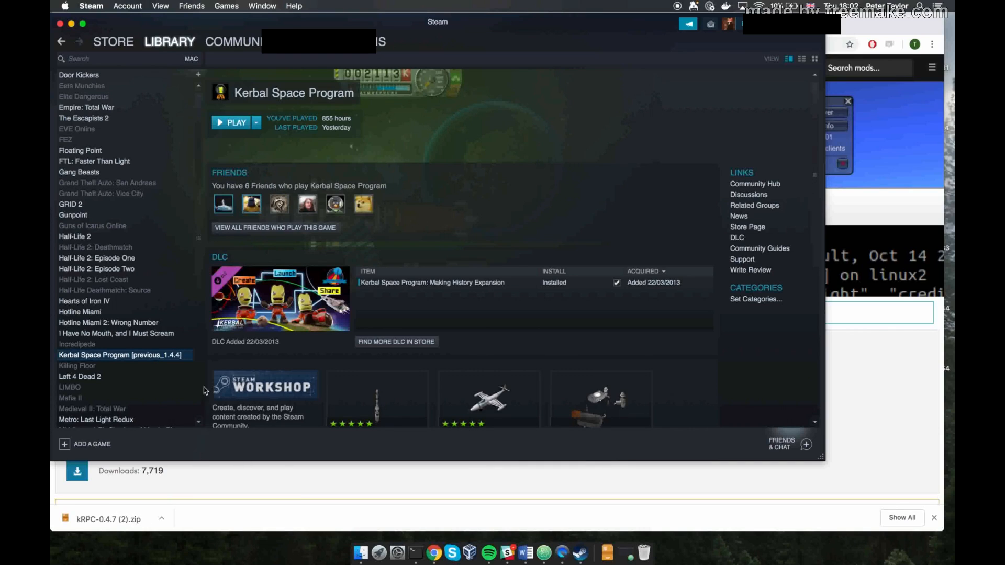
pyautogui.moveTo(162, 359)
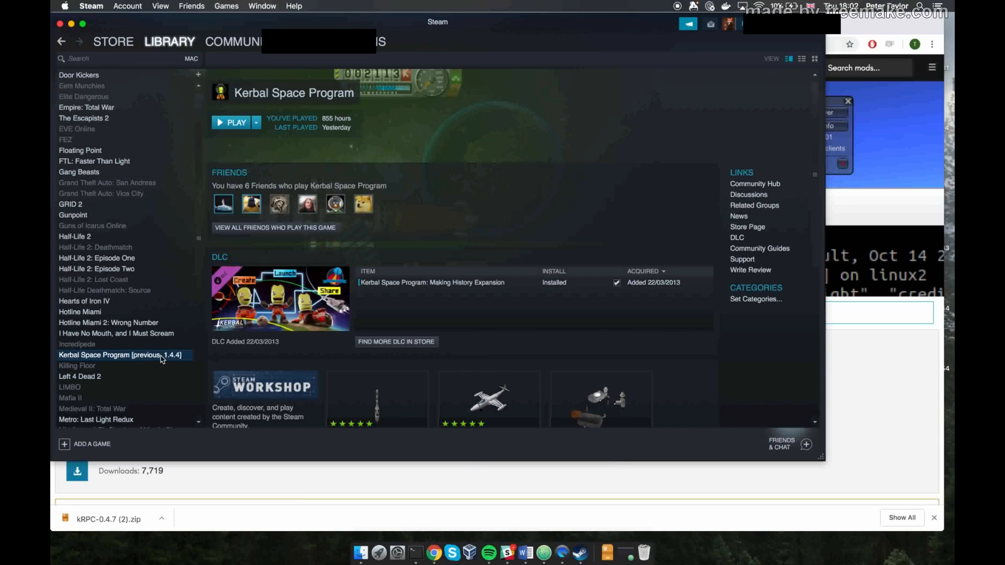
pyautogui.moveTo(160, 356)
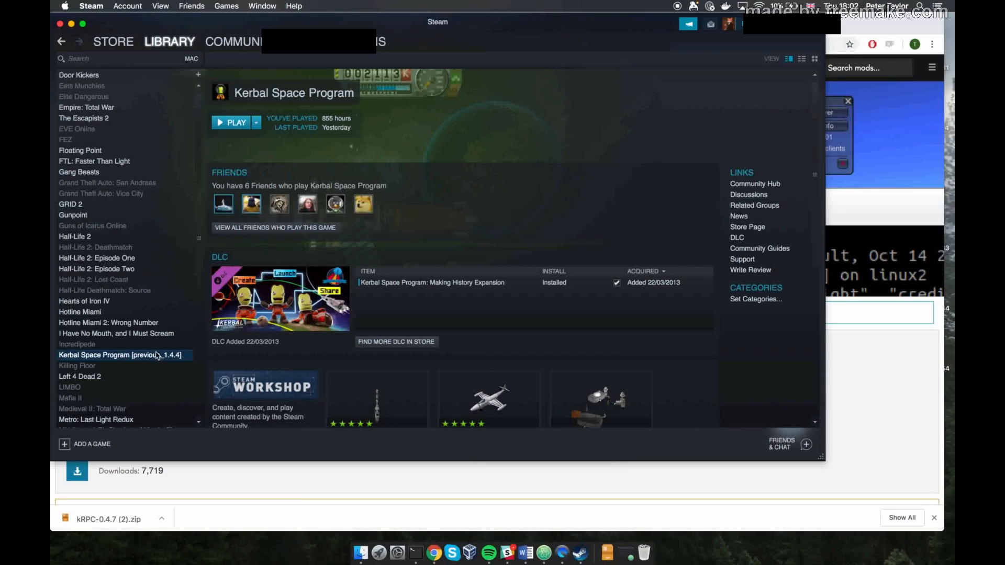
# Opt Kerbal Space Program into the previous_1.4.4 beta in its Properties Betas settings.
pyautogui.rightClick(122, 355)
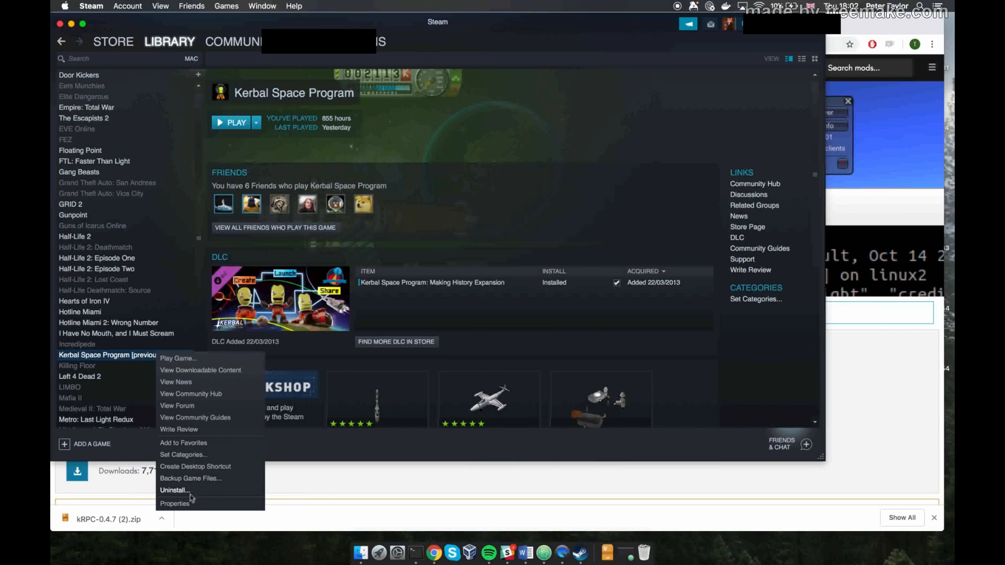
pyautogui.click(174, 503)
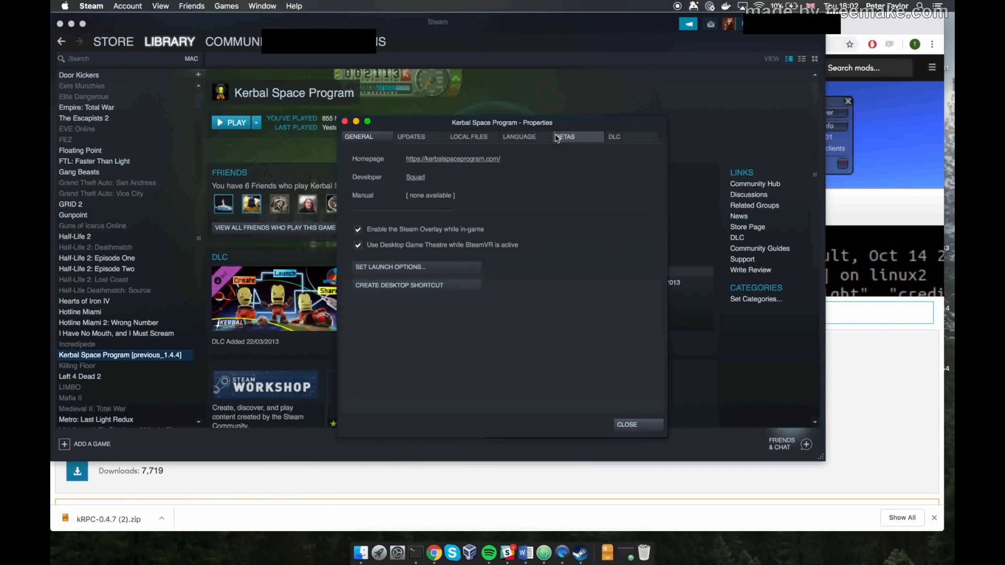
pyautogui.click(564, 137)
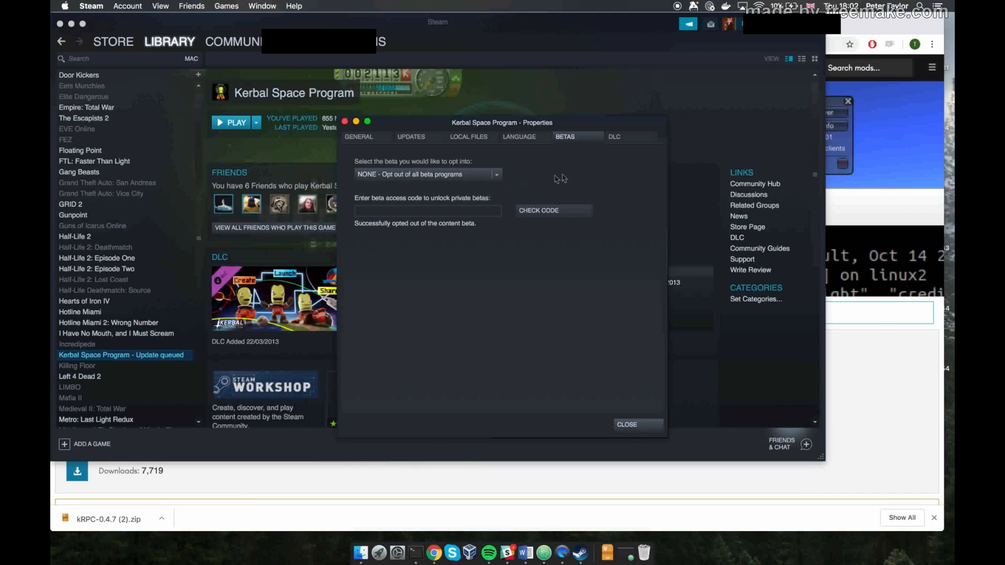
pyautogui.moveTo(493, 177)
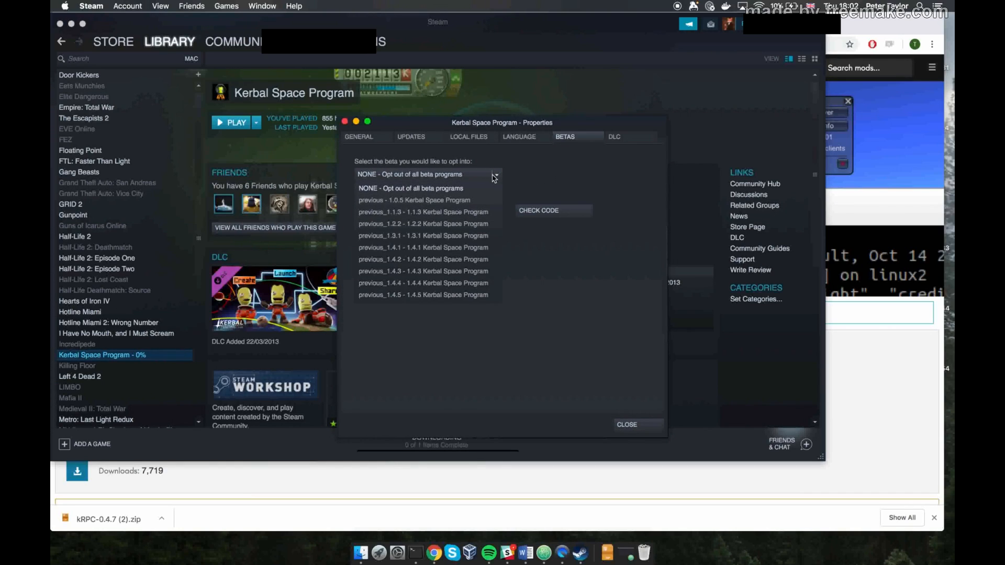
pyautogui.click(423, 282)
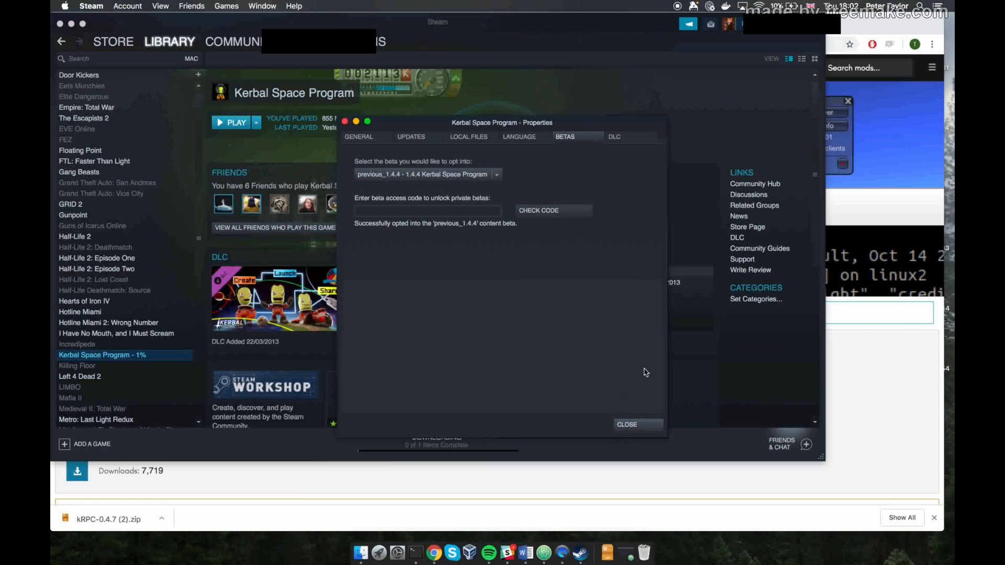
pyautogui.click(626, 425)
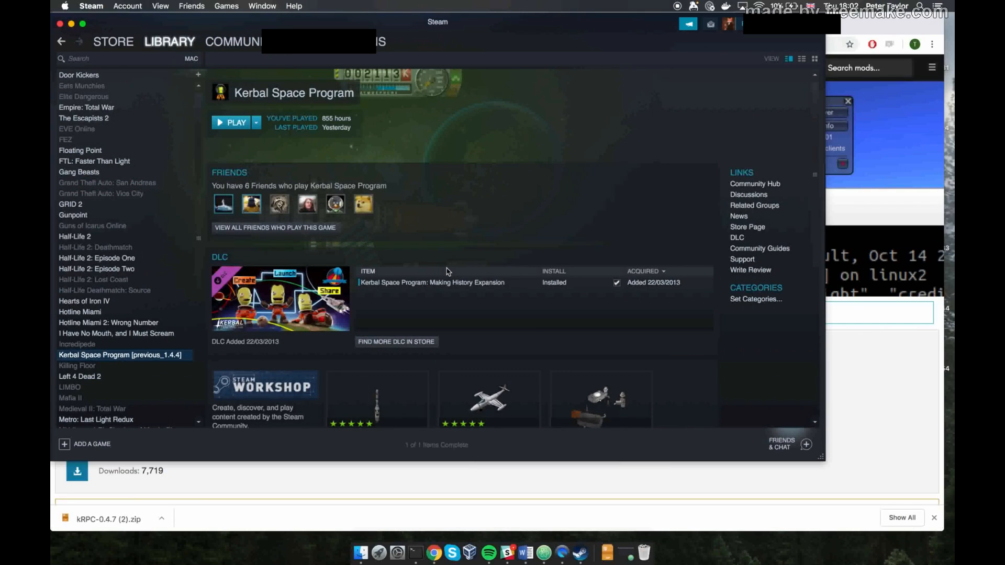
pyautogui.moveTo(136, 362)
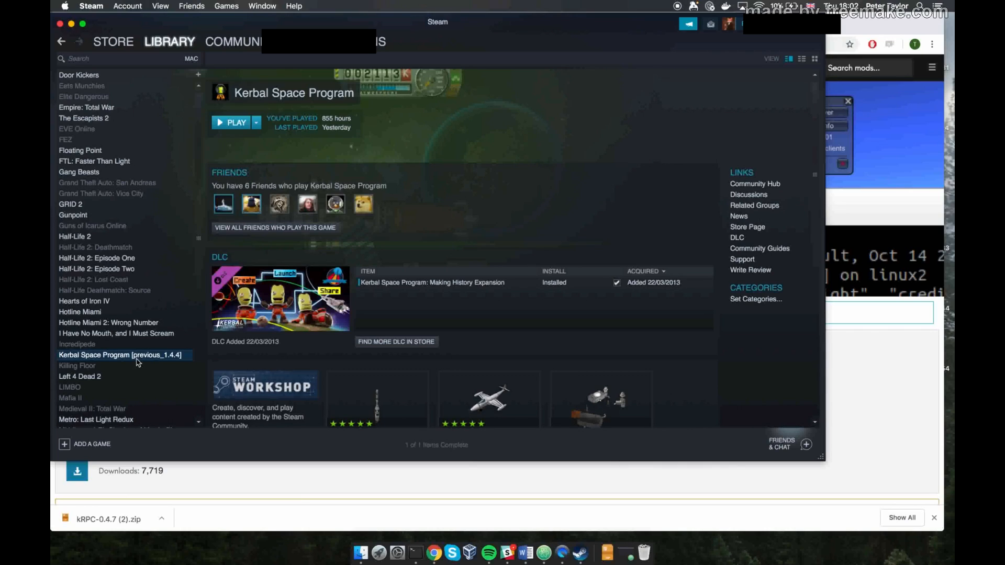
# Browse Kerbal Space Program's local files via Steam Properties and open its GameData folder.
pyautogui.rightClick(120, 355)
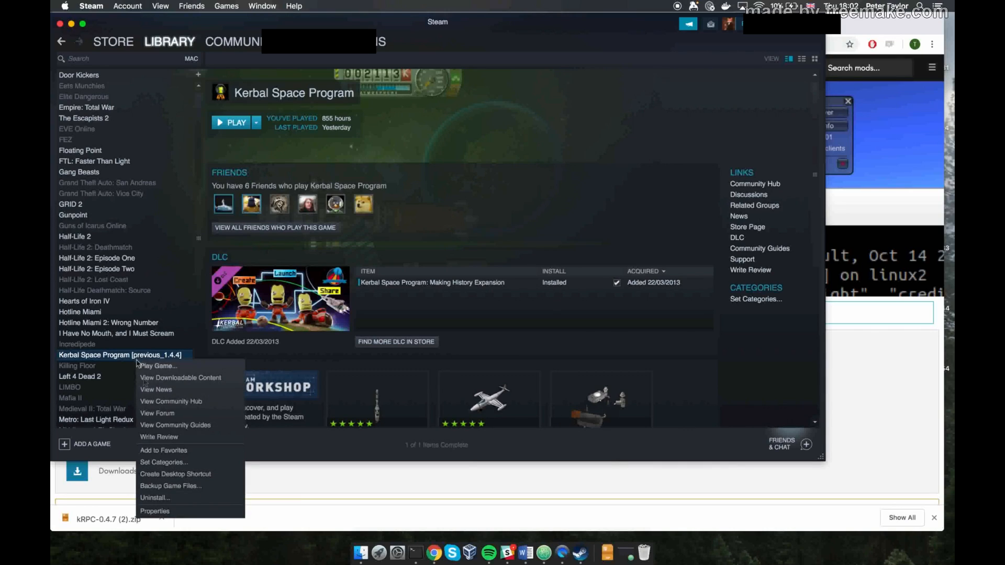
pyautogui.click(155, 510)
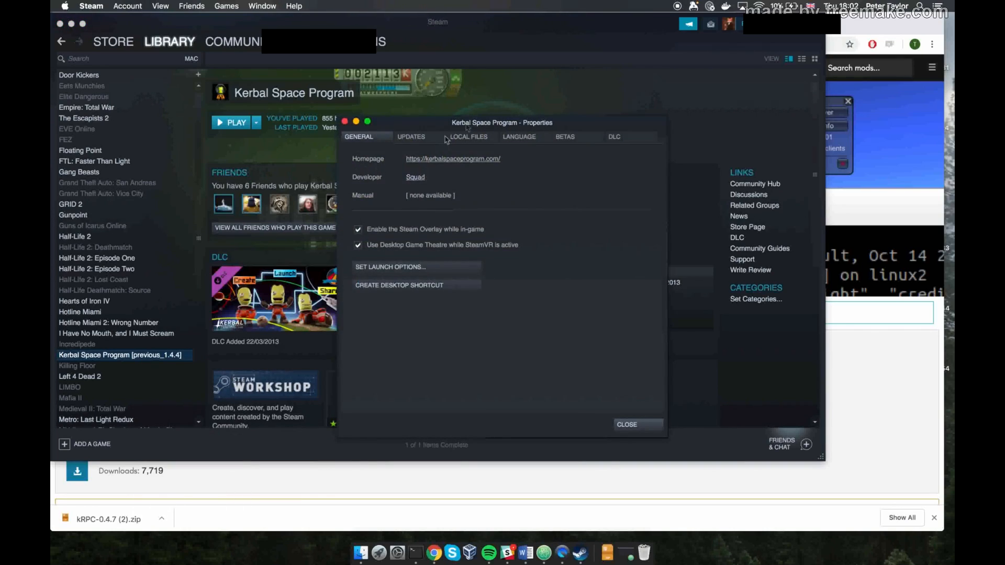
pyautogui.click(468, 136)
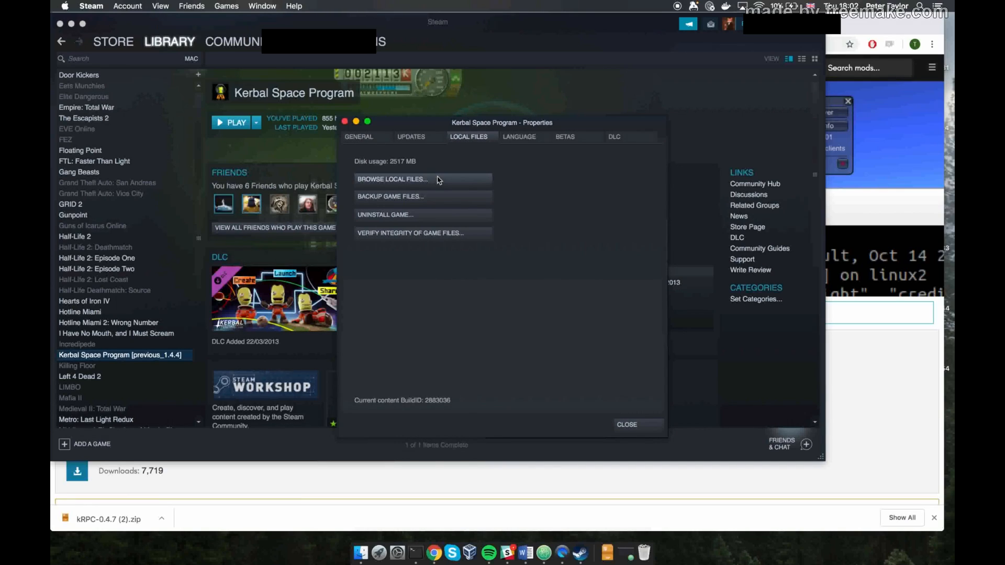
pyautogui.click(390, 179)
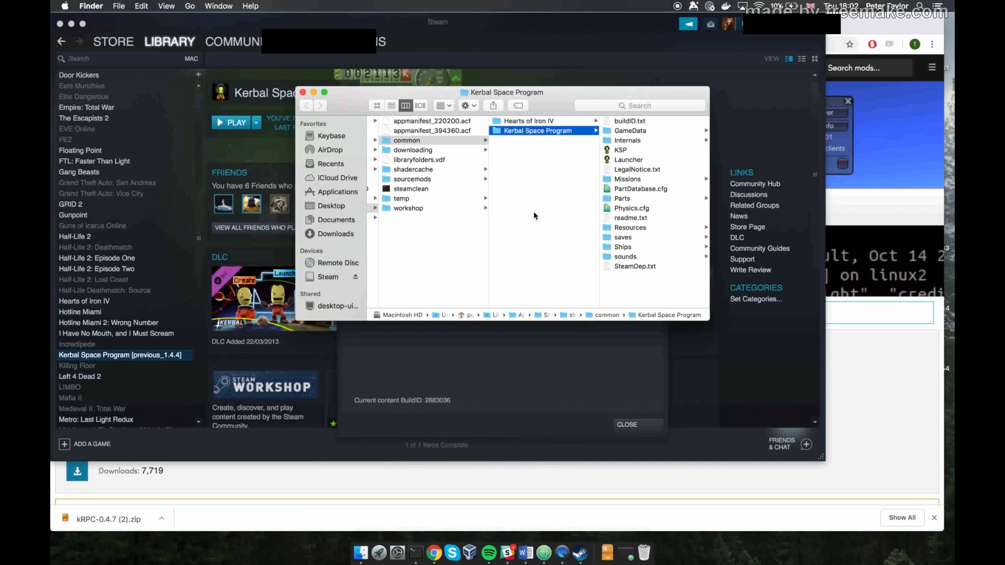
pyautogui.moveTo(645, 131)
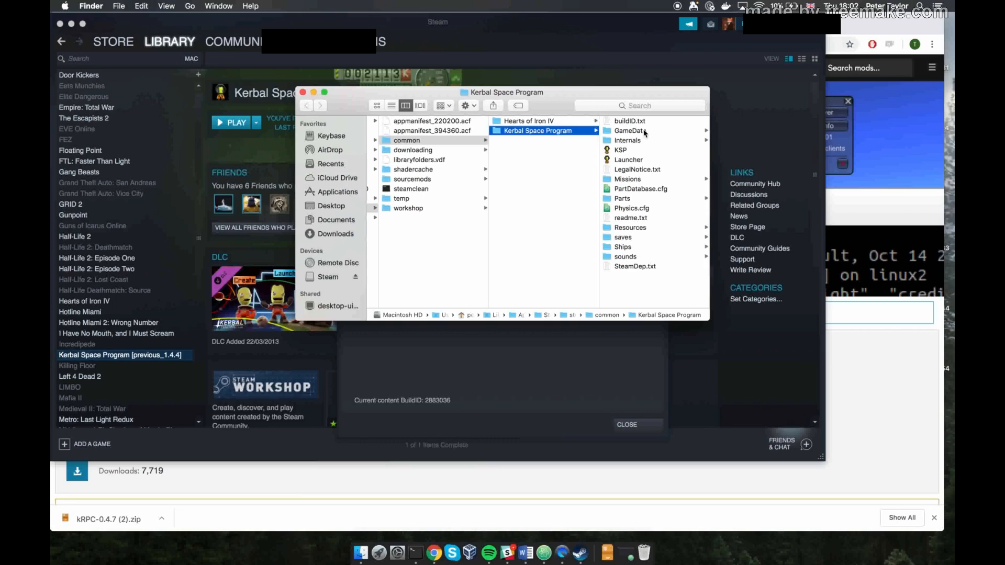
pyautogui.click(629, 131)
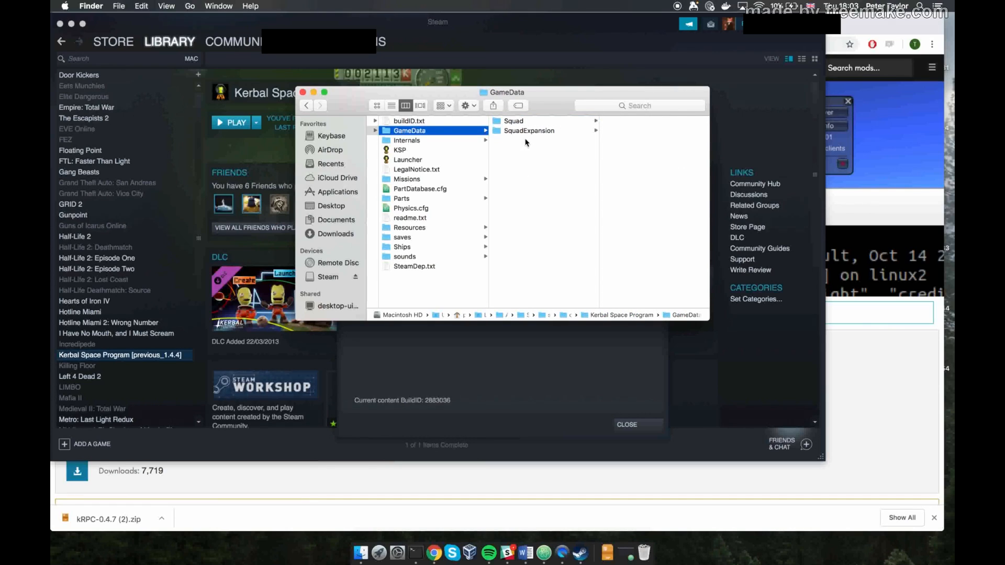
pyautogui.click(514, 120)
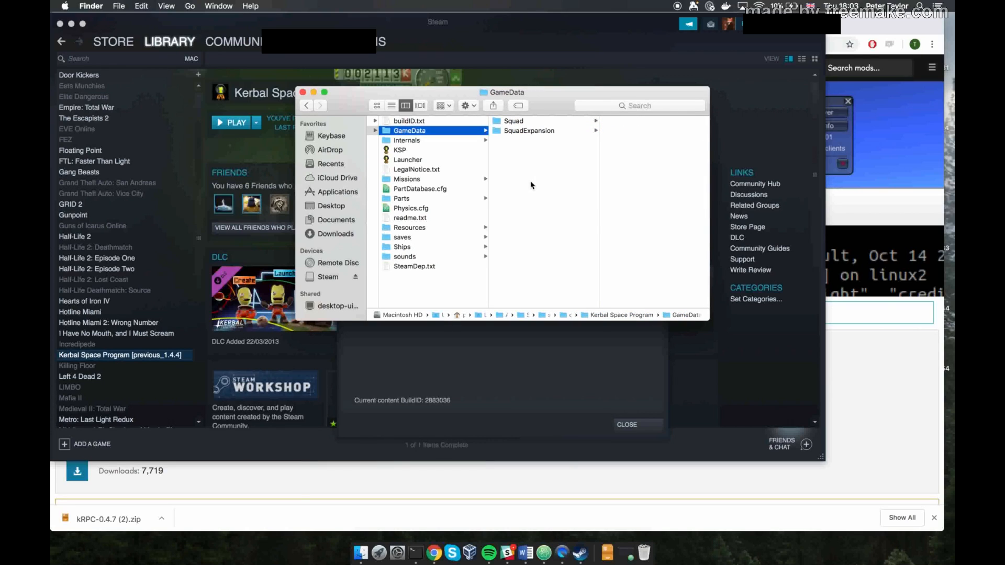
pyautogui.moveTo(405, 456)
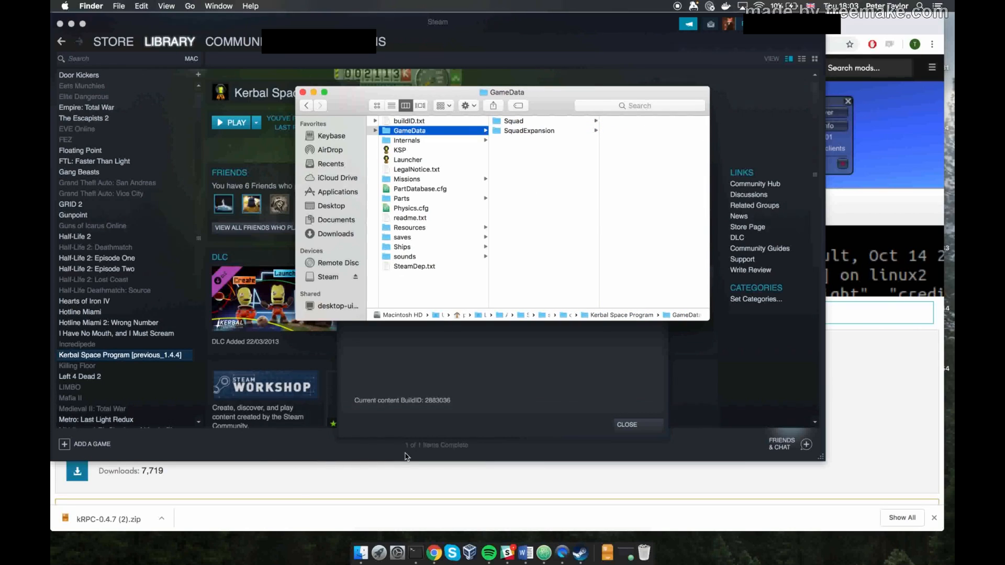
pyautogui.moveTo(474, 351)
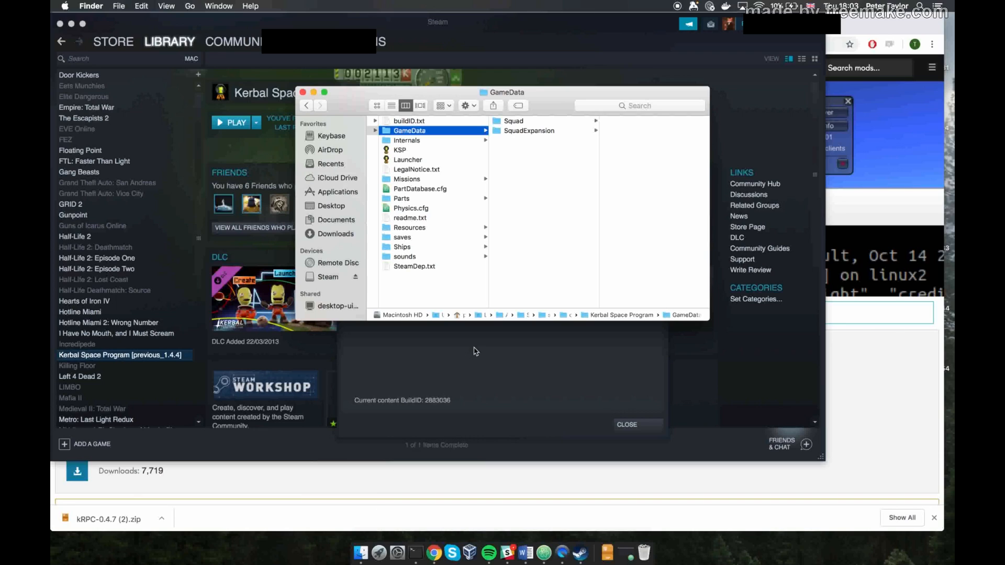
pyautogui.moveTo(572, 162)
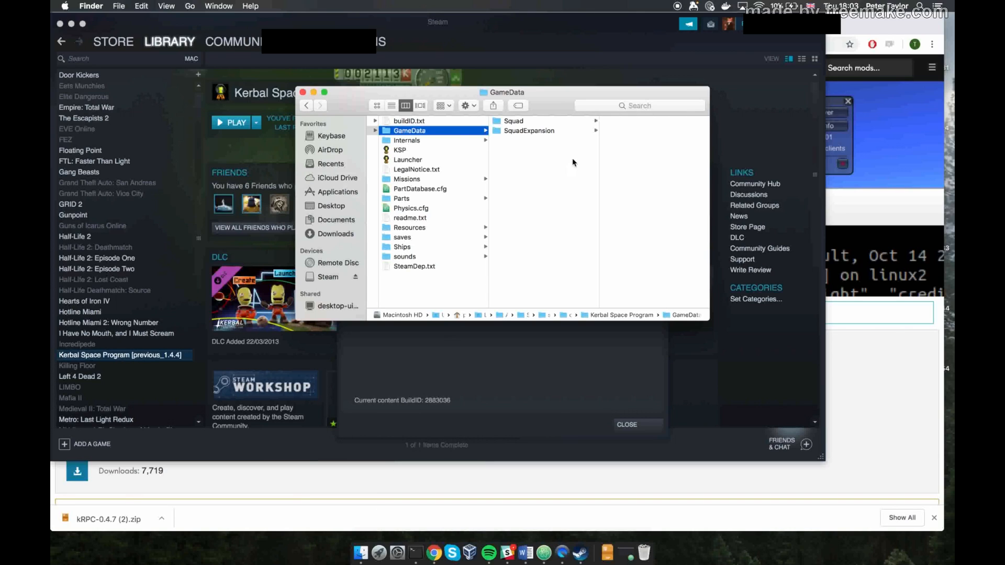
pyautogui.moveTo(360, 550)
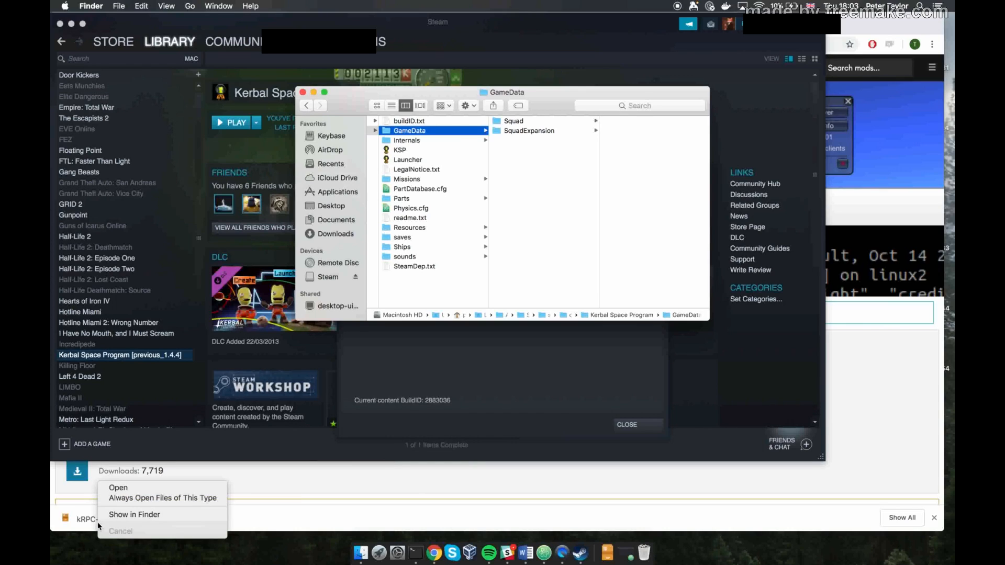
# Reveal the kRPC zip, expand kRPC-0.4.7 (2) > GameData, and copy the kRPC folder.
pyautogui.click(134, 514)
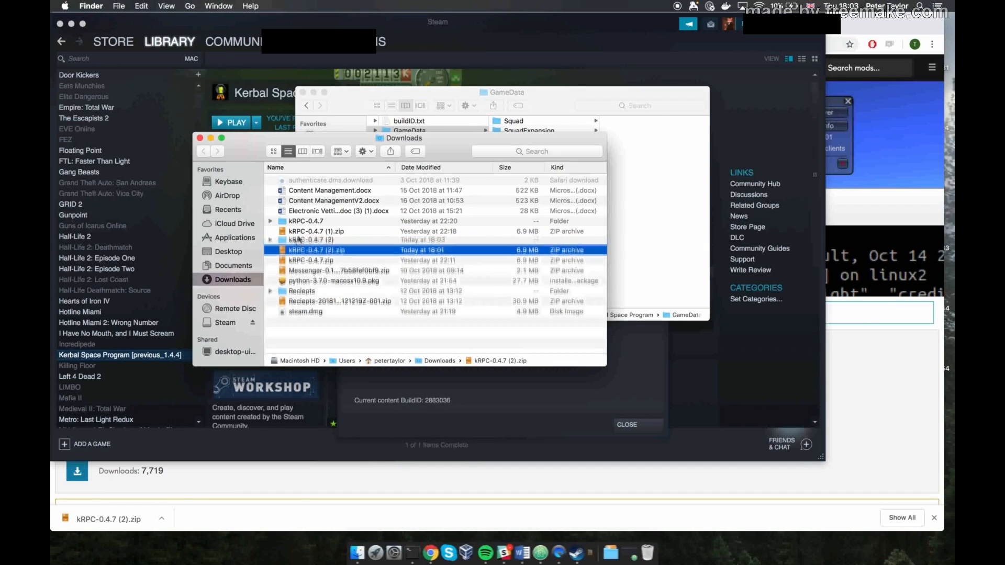
pyautogui.click(270, 241)
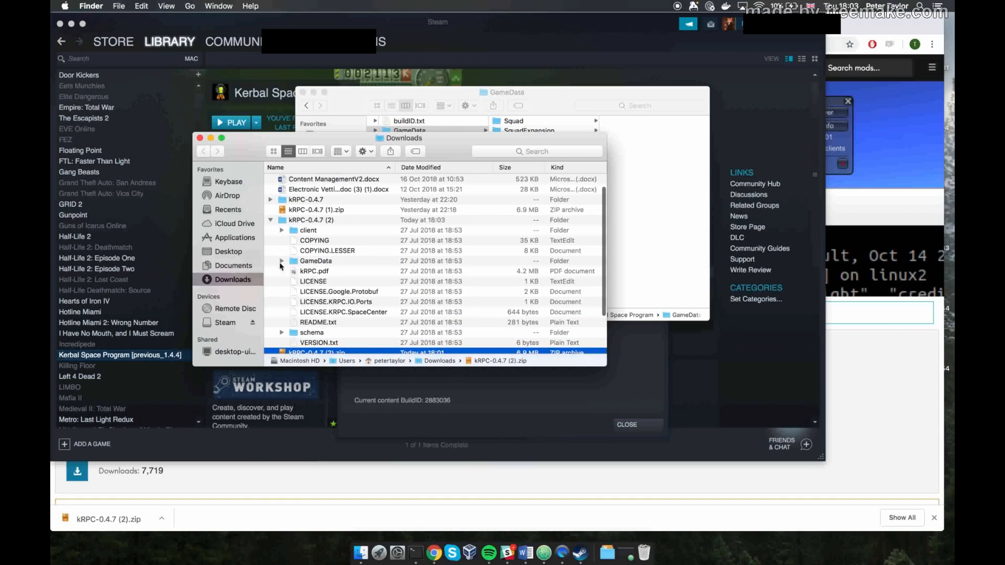
pyautogui.click(280, 261)
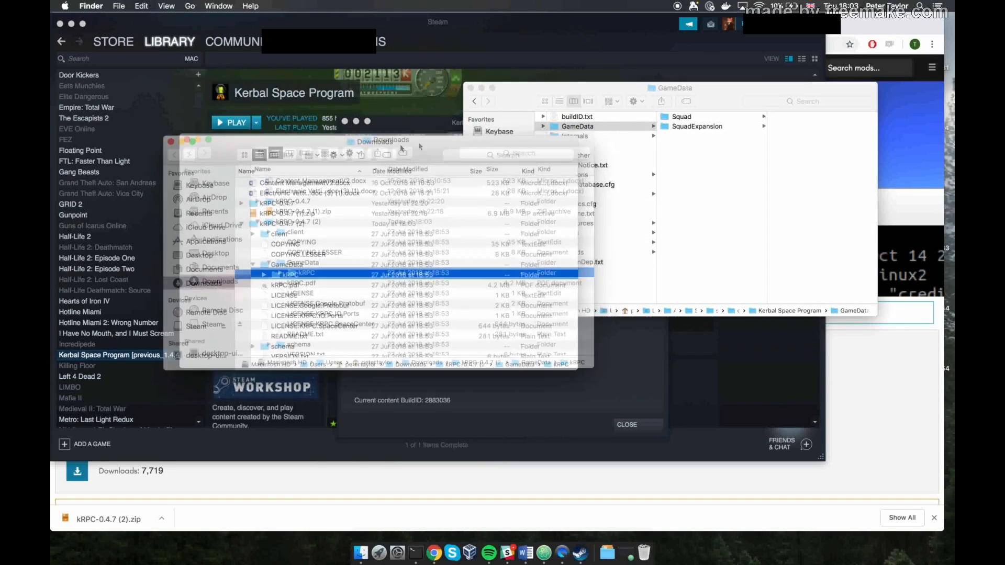
pyautogui.click(320, 134)
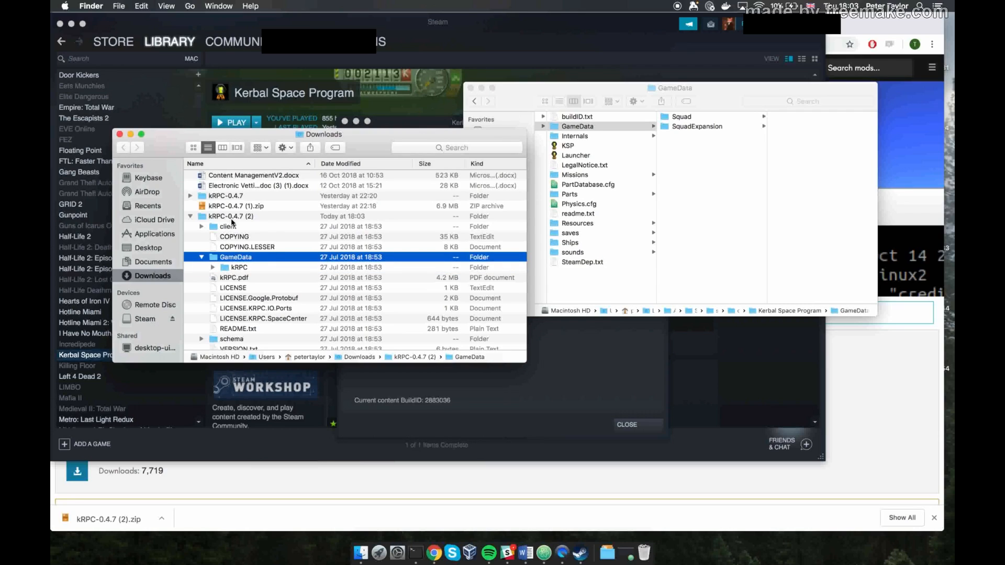
pyautogui.click(239, 267)
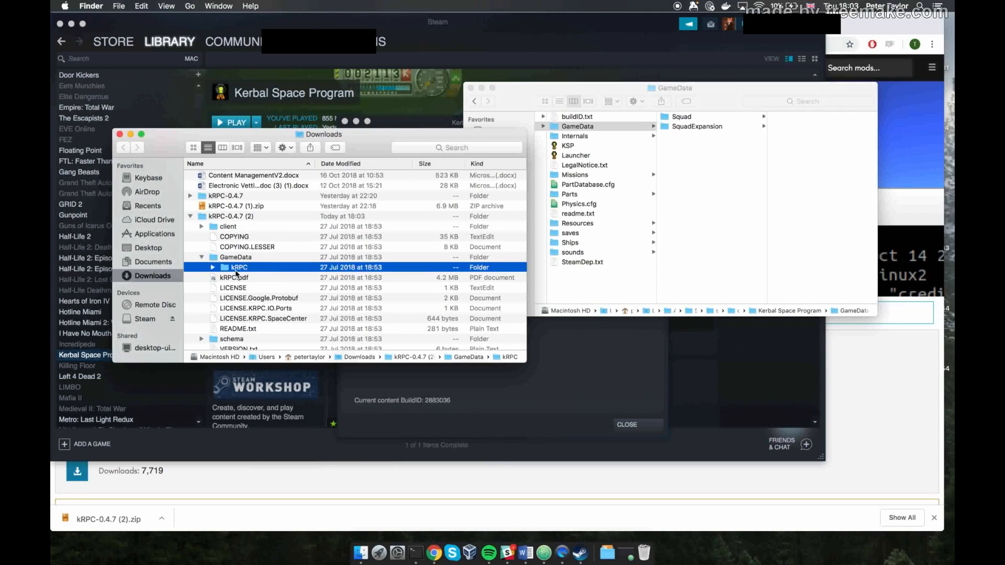
pyautogui.moveTo(690, 191)
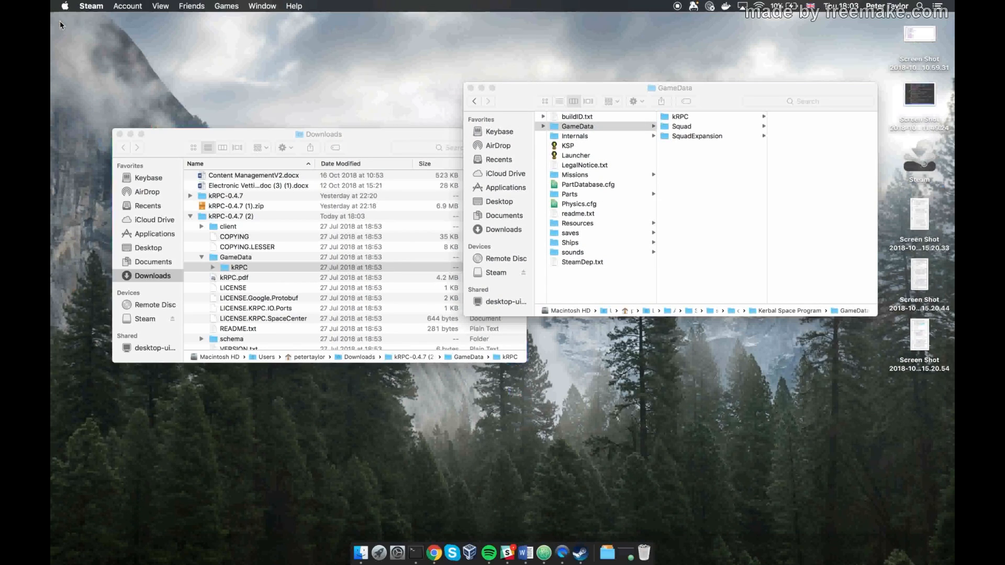
# Run idle3 from Terminal to open the Python 3.7.0 IDLE shell.
pyautogui.press('cmd+space')
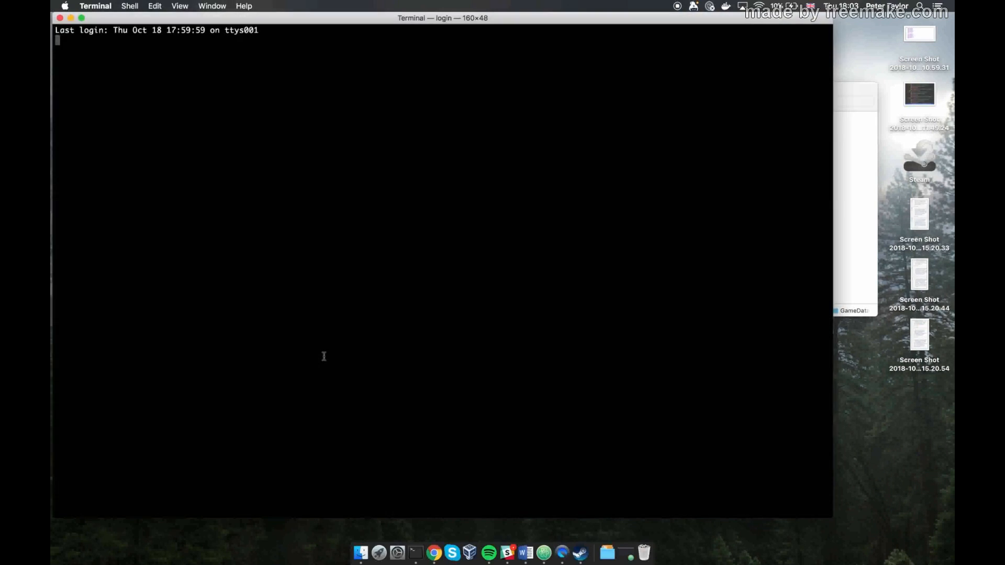
pyautogui.write('idle3')
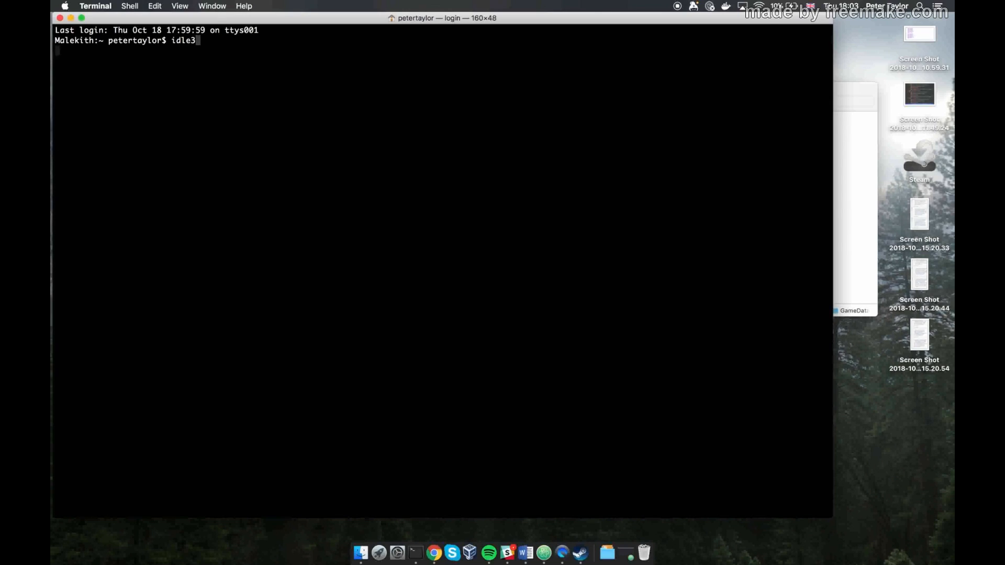
pyautogui.press('Return')
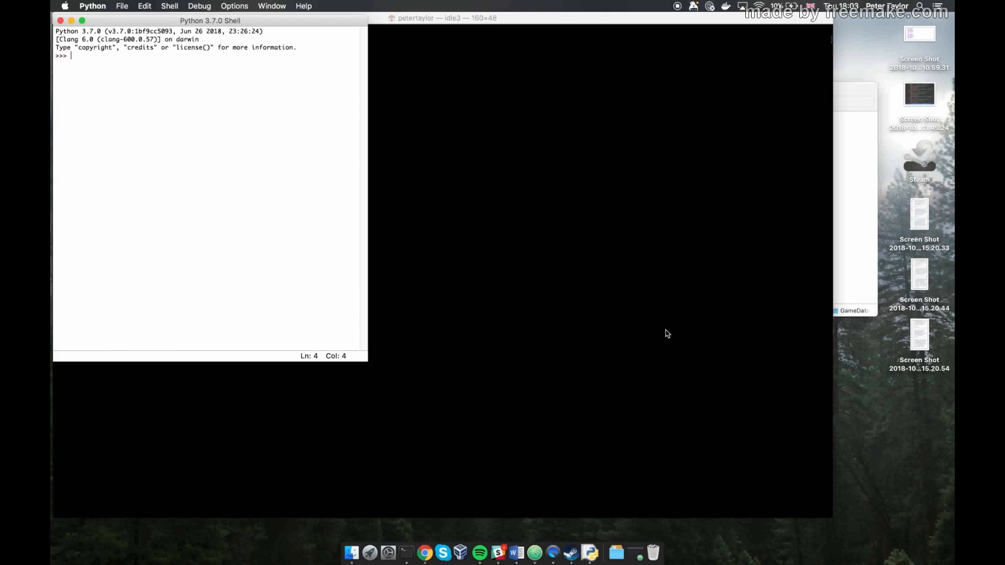
# Create a new Untitled script via IDLE's File > New File.
pyautogui.click(121, 6)
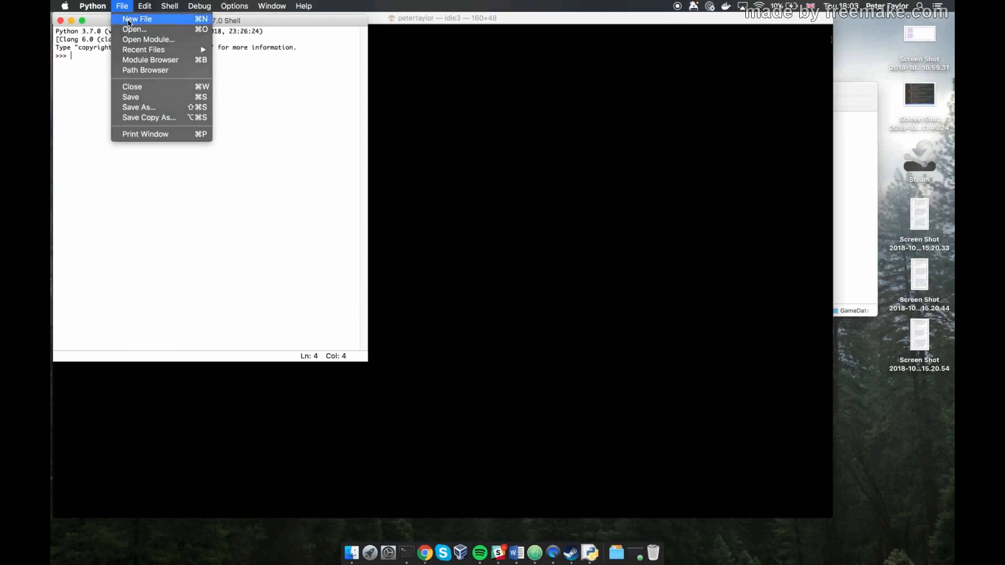
pyautogui.click(137, 19)
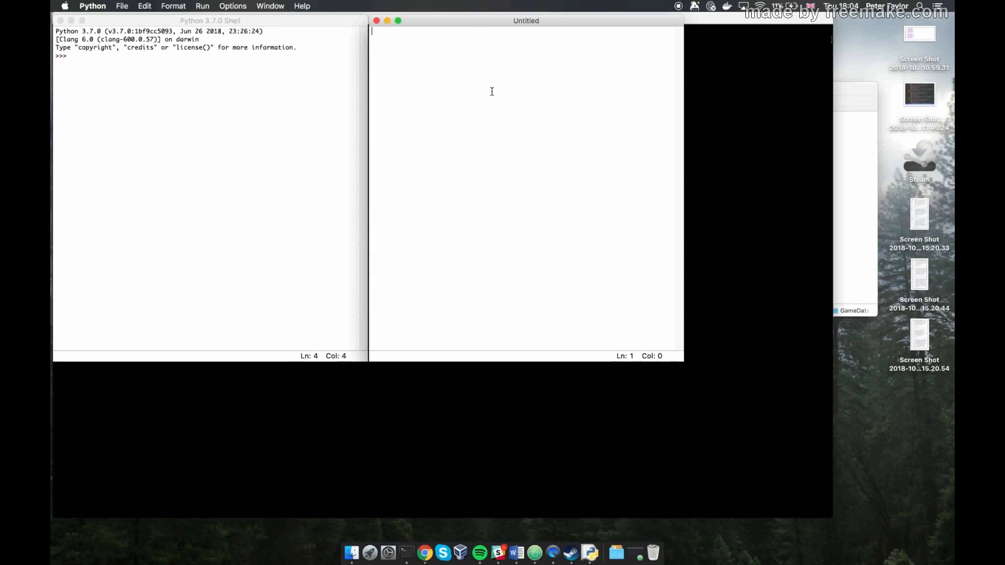
pyautogui.moveTo(555, 144)
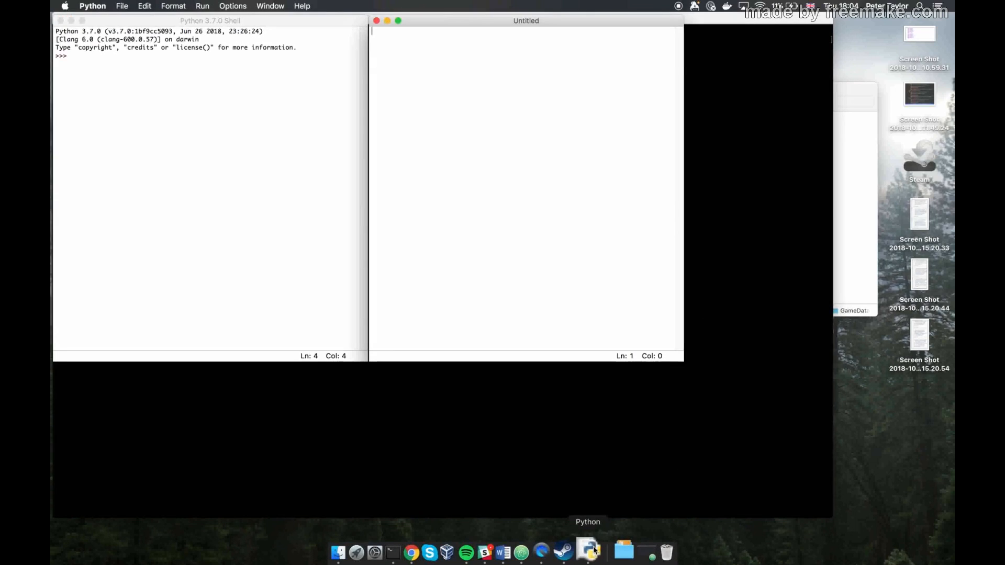
pyautogui.moveTo(465, 249)
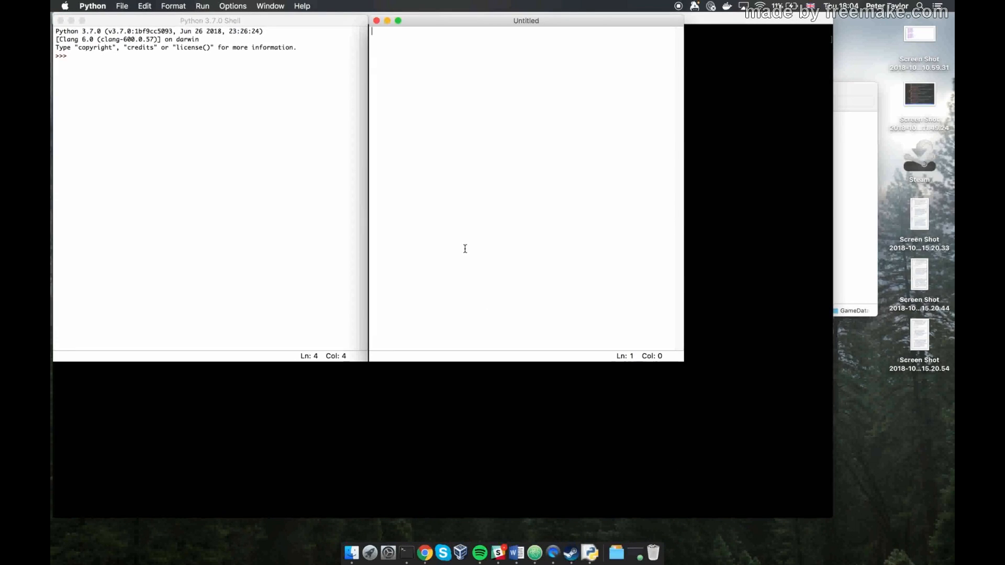